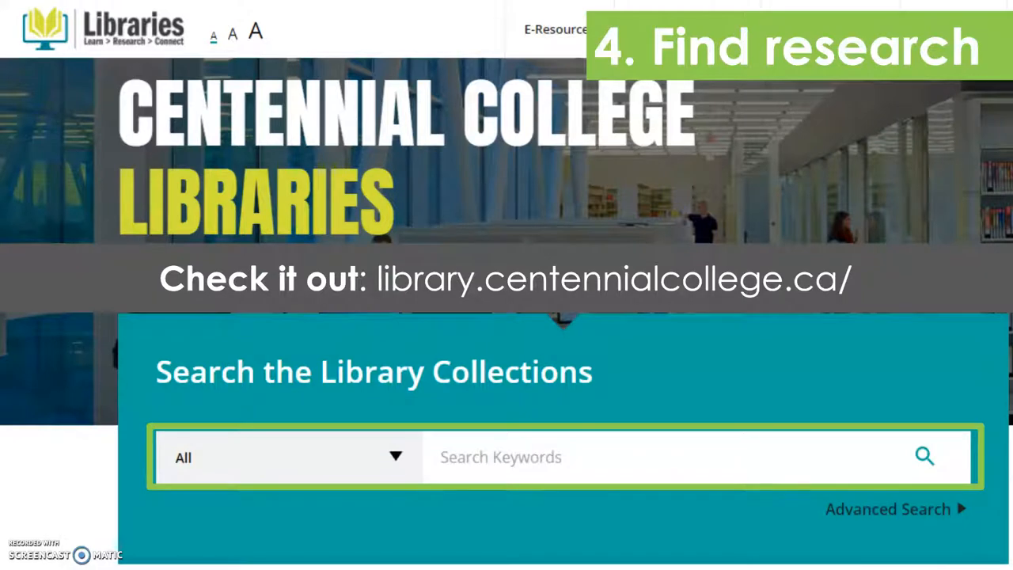
{"action": "mouse_move", "coordinate": [309, 299]}
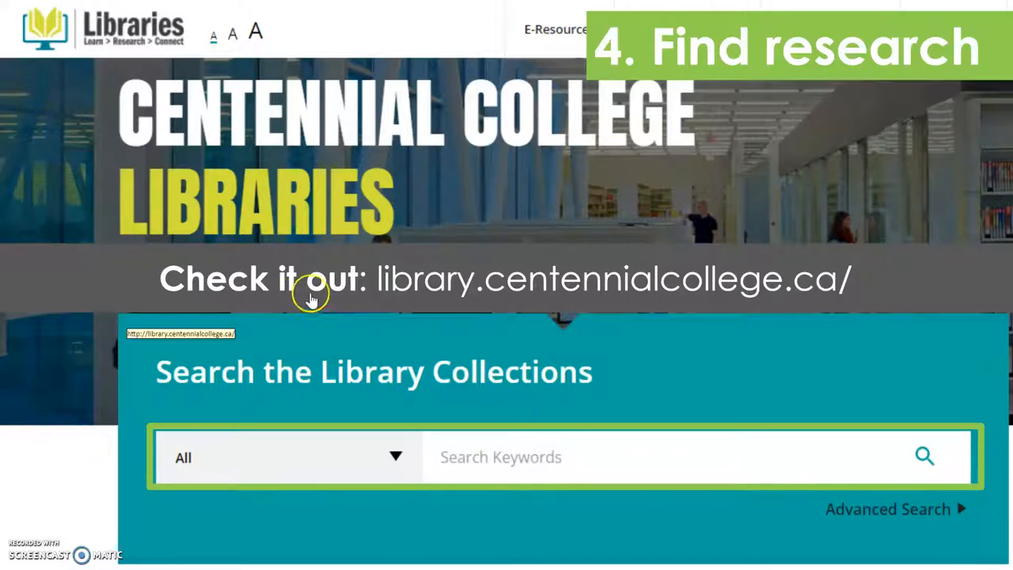
{"action": "mouse_move", "coordinate": [681, 285]}
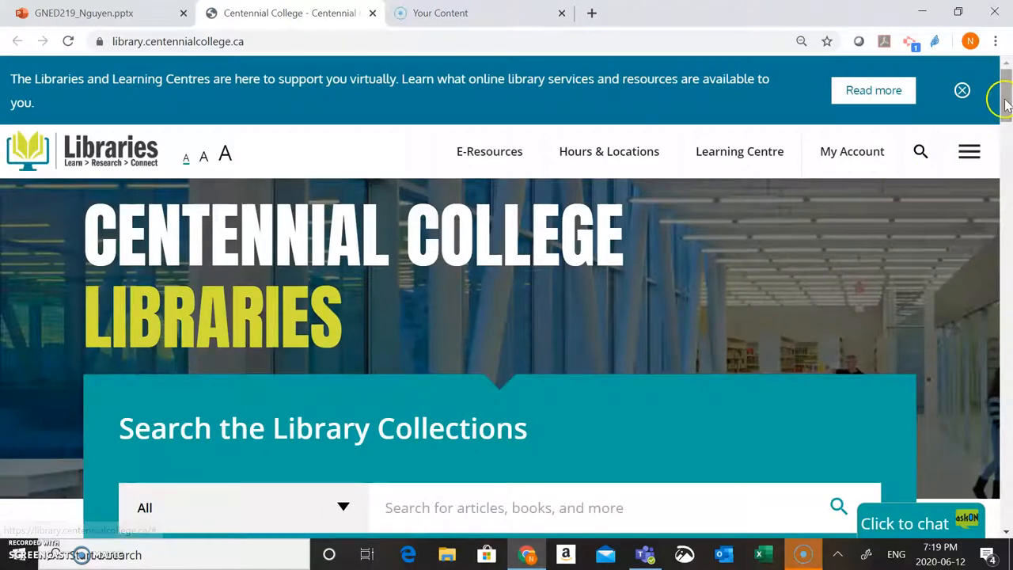
{"action": "scroll", "scroll_direction": "down", "scroll_amount": 3}
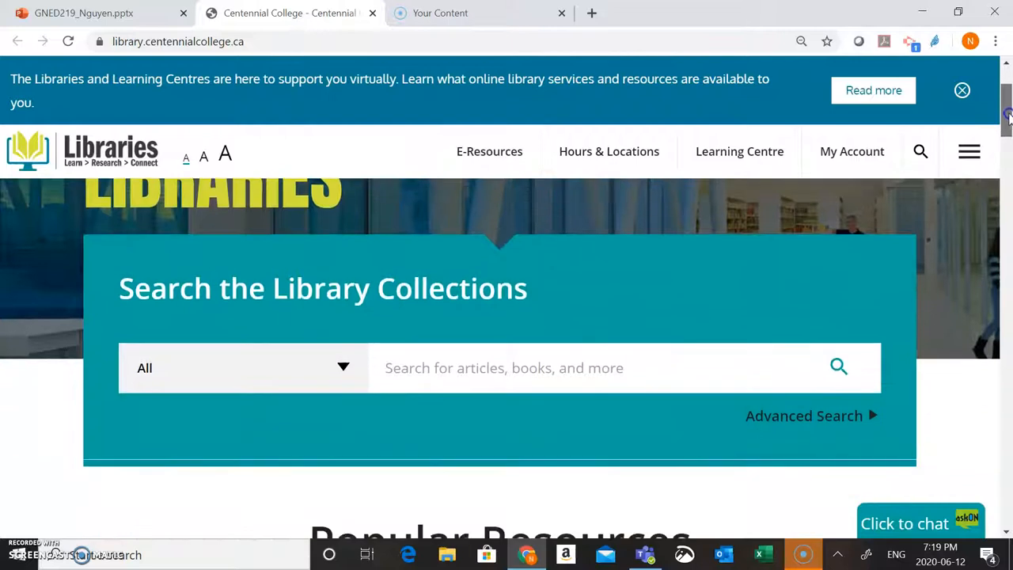
{"action": "mouse_move", "coordinate": [561, 368]}
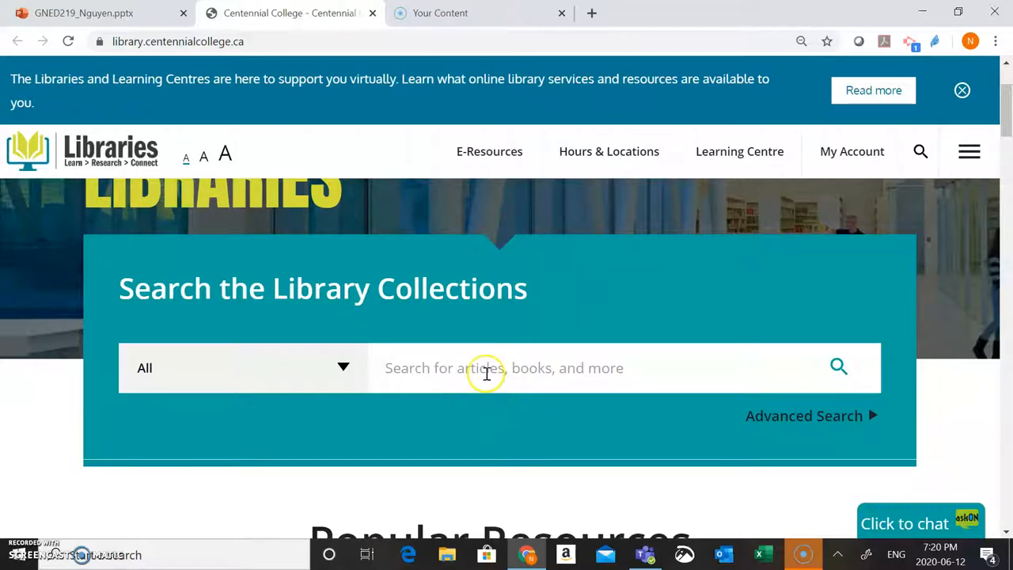
Search the library collections for immigration canada workplace "foreign credentials"
{"action": "left_click", "coordinate": [504, 368]}
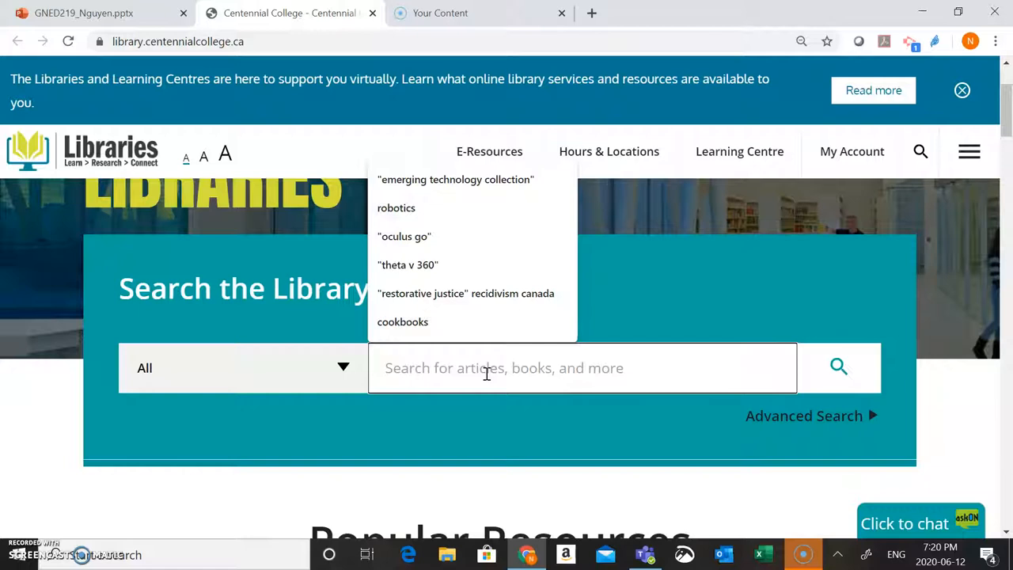
{"action": "type", "text": "immigration canada"}
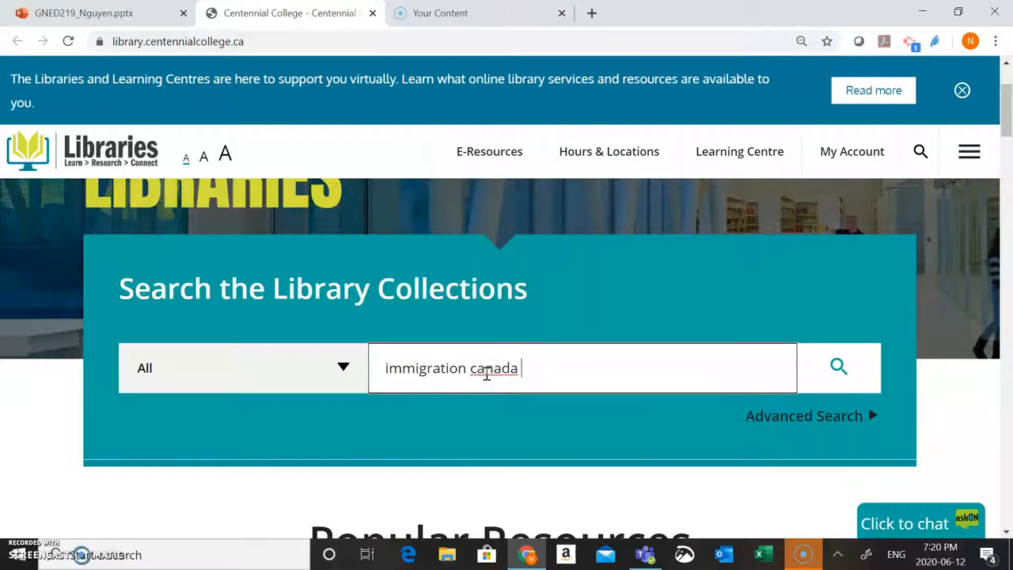
{"action": "type", "text": "workplace"}
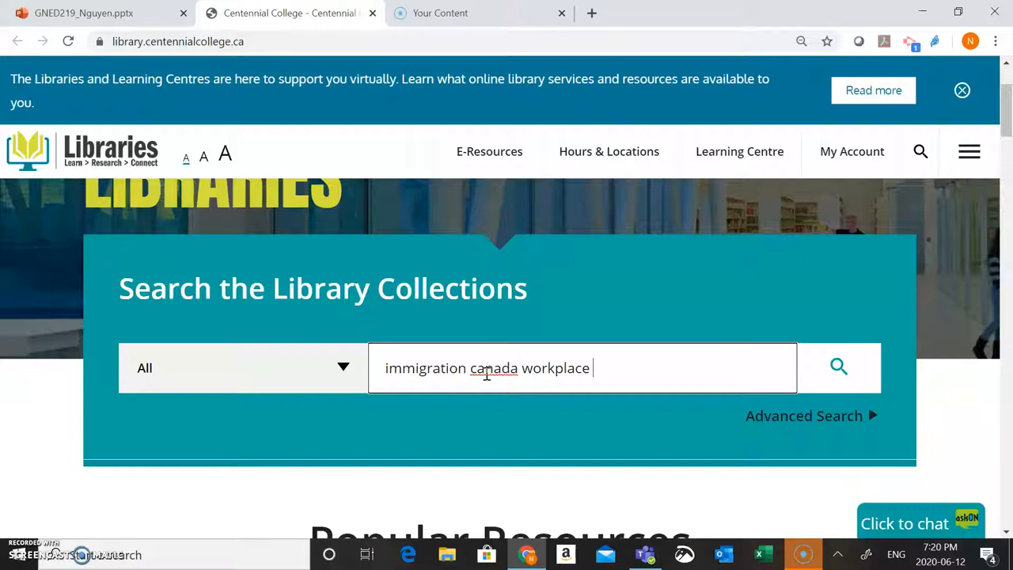
{"action": "type", "text": "\"foreign cr"}
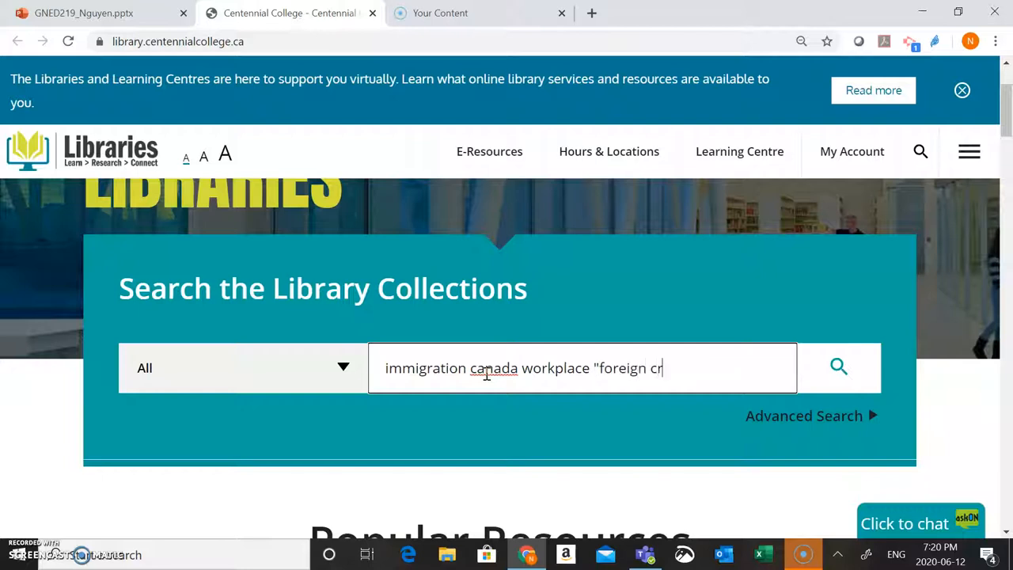
{"action": "type", "text": "edent"}
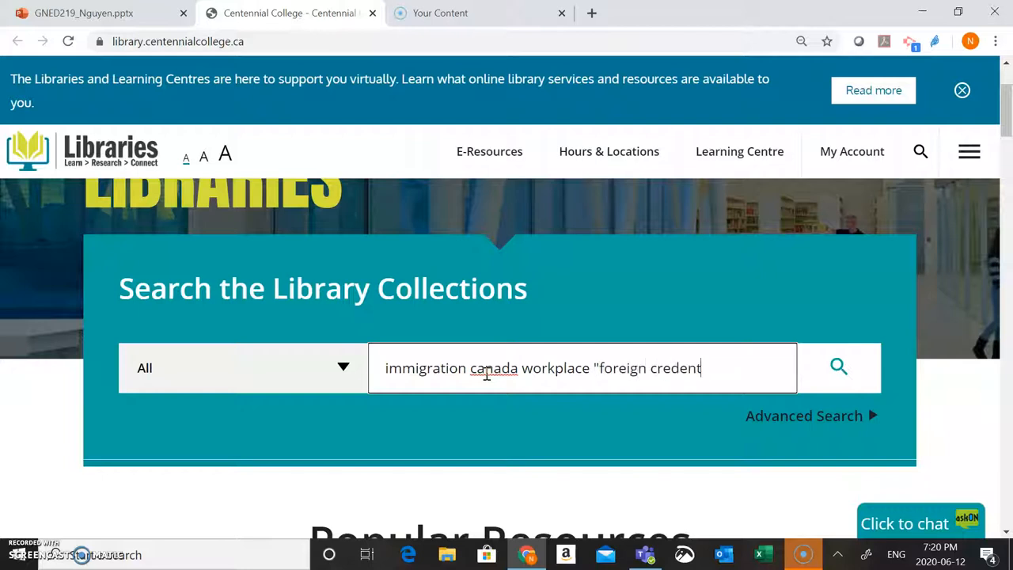
{"action": "type", "text": "ials\""}
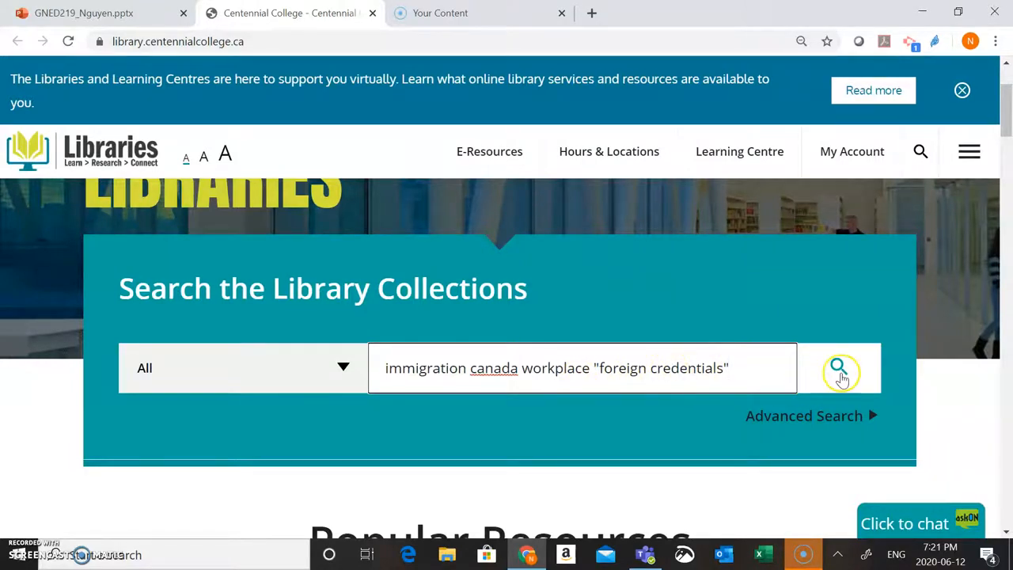
{"action": "left_click", "coordinate": [838, 367]}
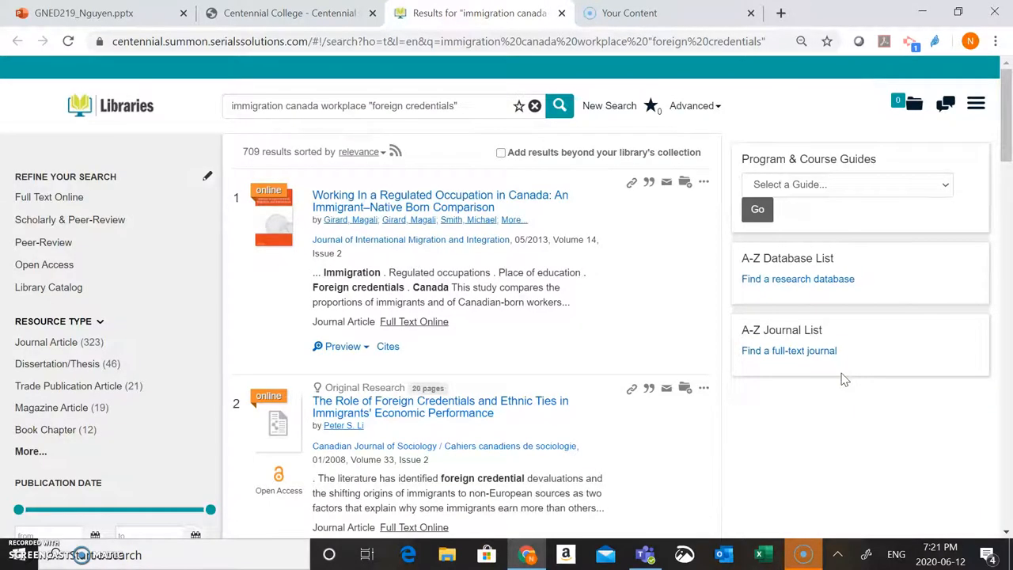
Limit the results to Full Text Online, leaving 708 items
{"action": "left_click", "coordinate": [49, 198]}
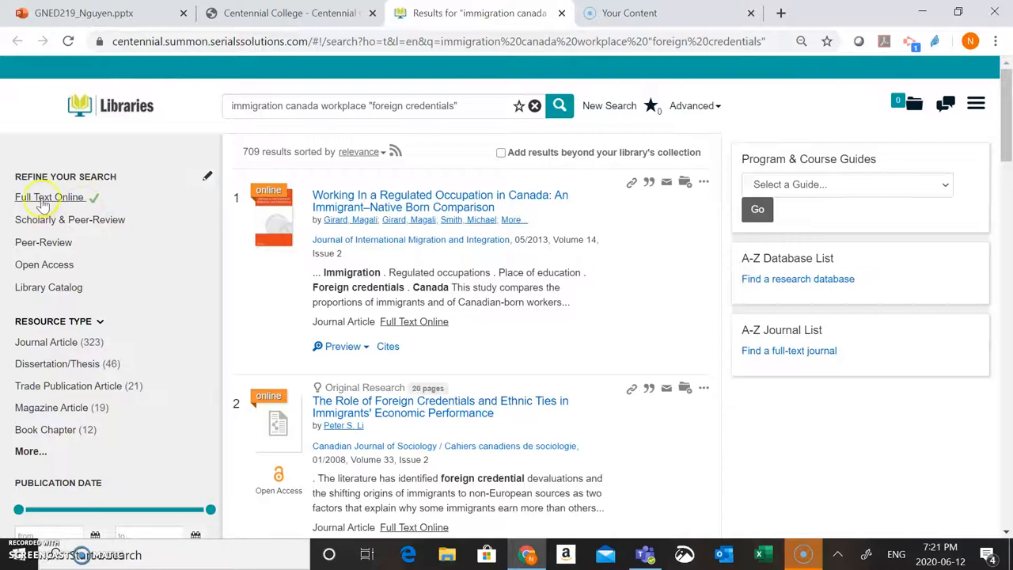
{"action": "left_click", "coordinate": [51, 197]}
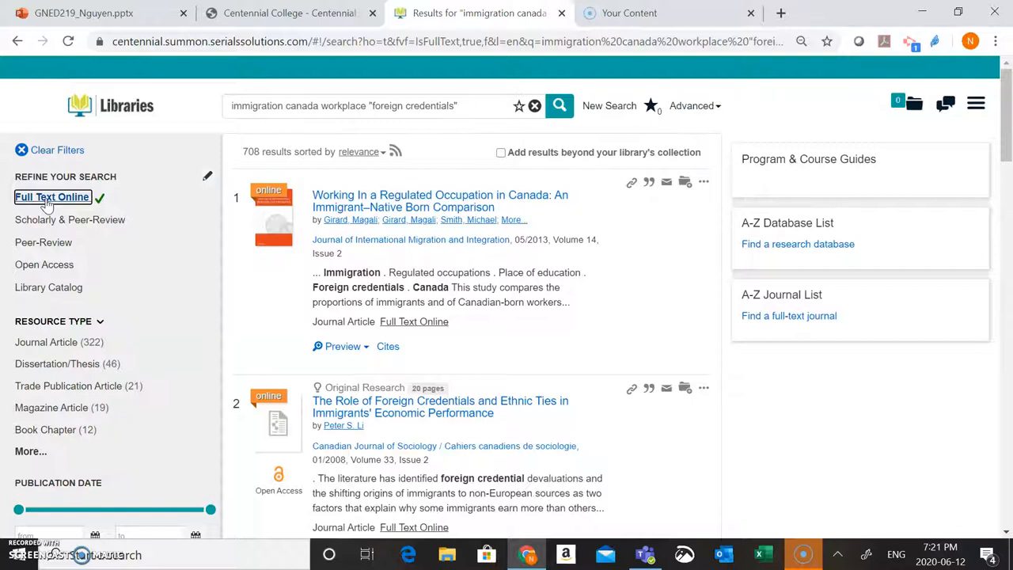
{"action": "mouse_move", "coordinate": [277, 132]}
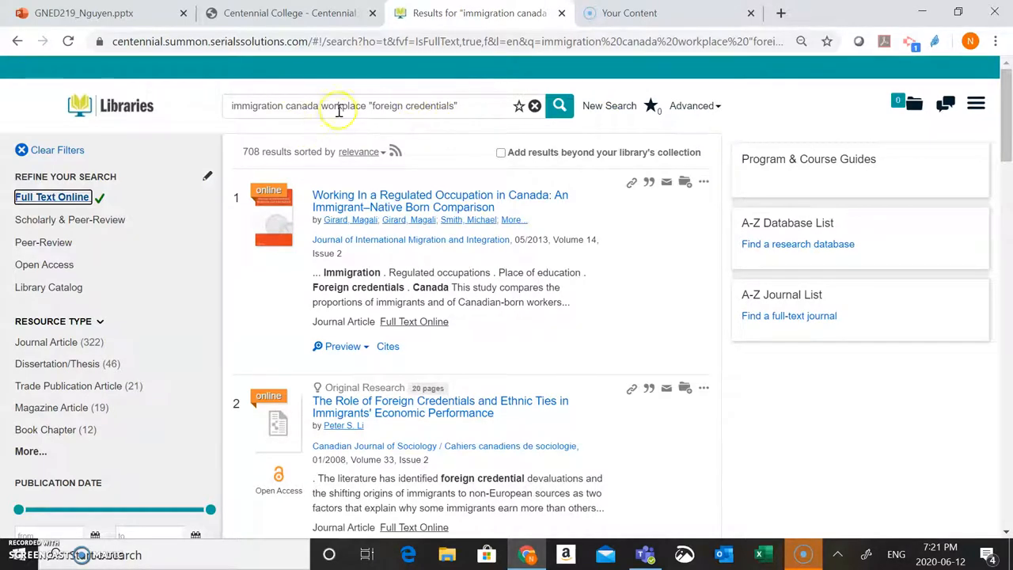
{"action": "mouse_move", "coordinate": [354, 206]}
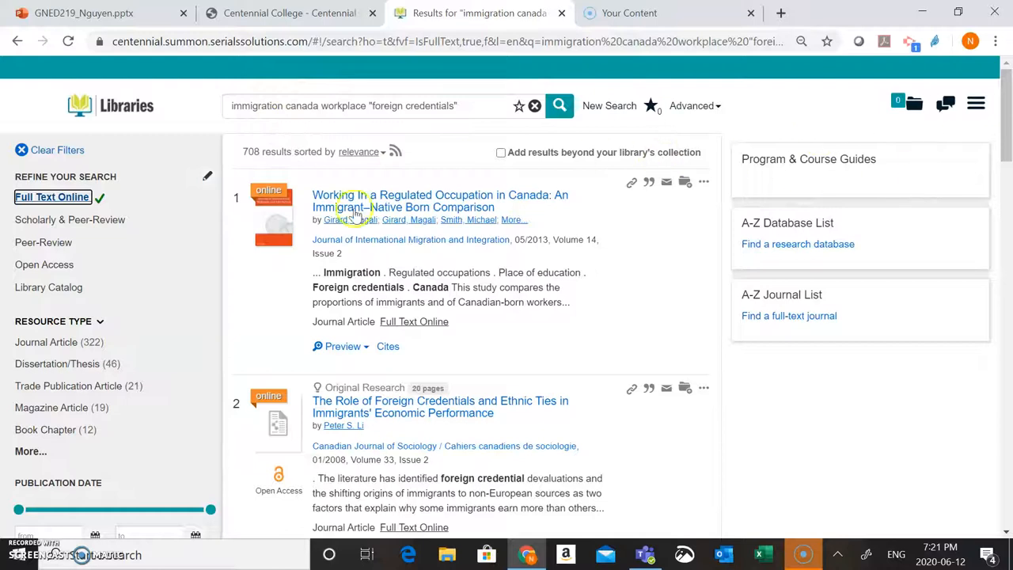
{"action": "mouse_move", "coordinate": [534, 189]}
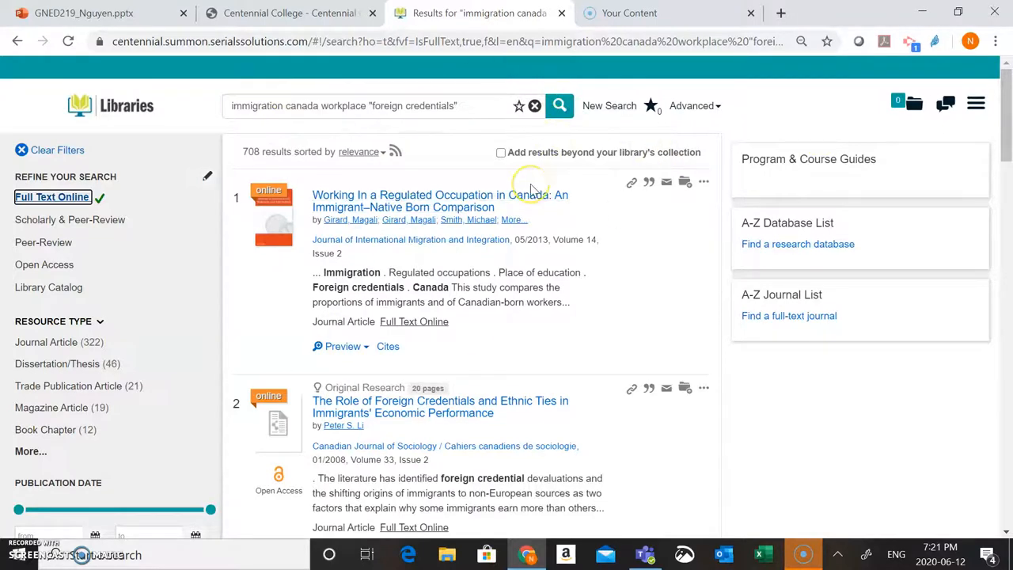
{"action": "mouse_move", "coordinate": [333, 277]}
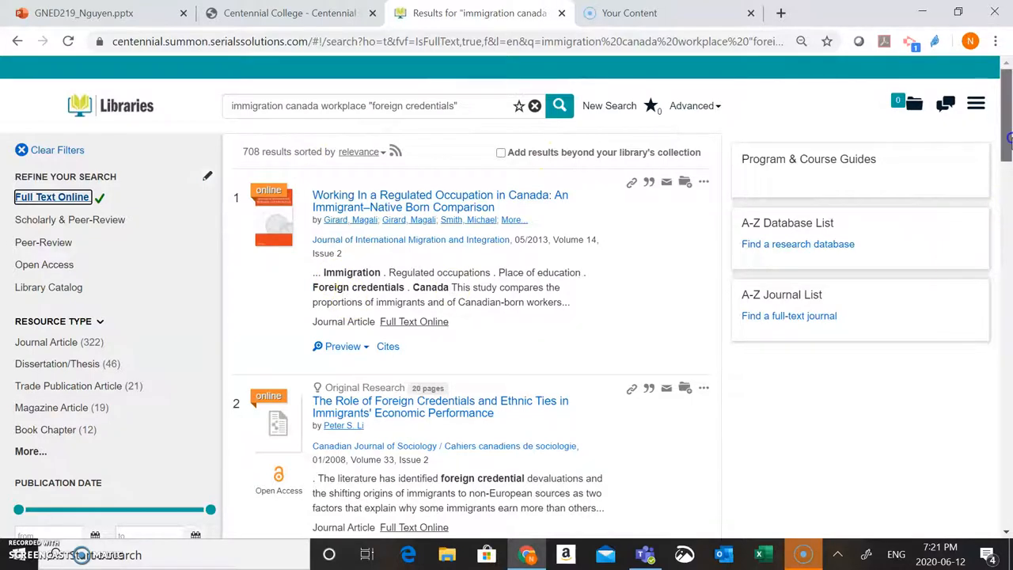
Preview the abstract of the temporary foreign workers in nursing article
{"action": "scroll", "scroll_direction": "down", "scroll_amount": 3}
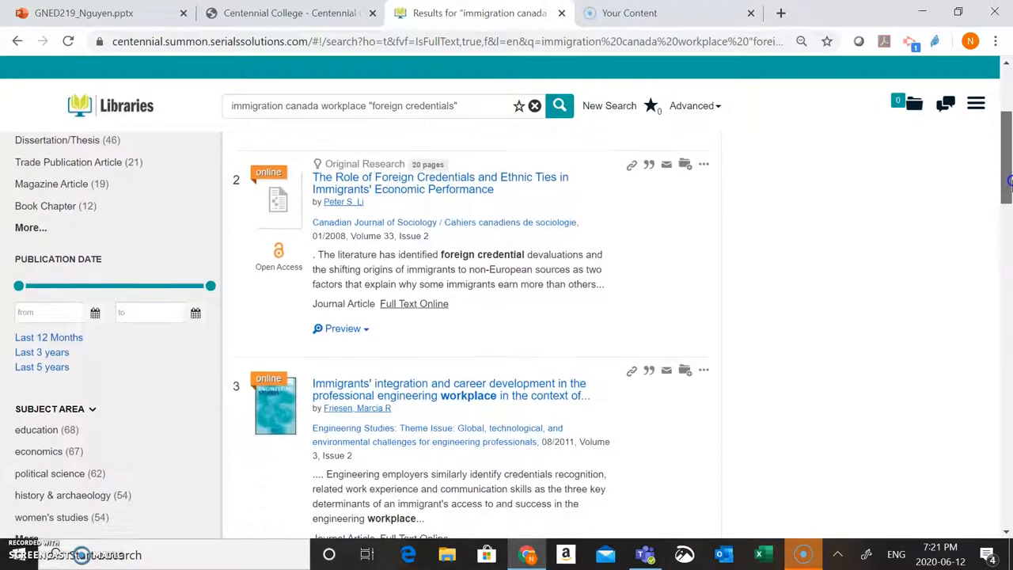
{"action": "scroll", "scroll_direction": "down", "scroll_amount": 3}
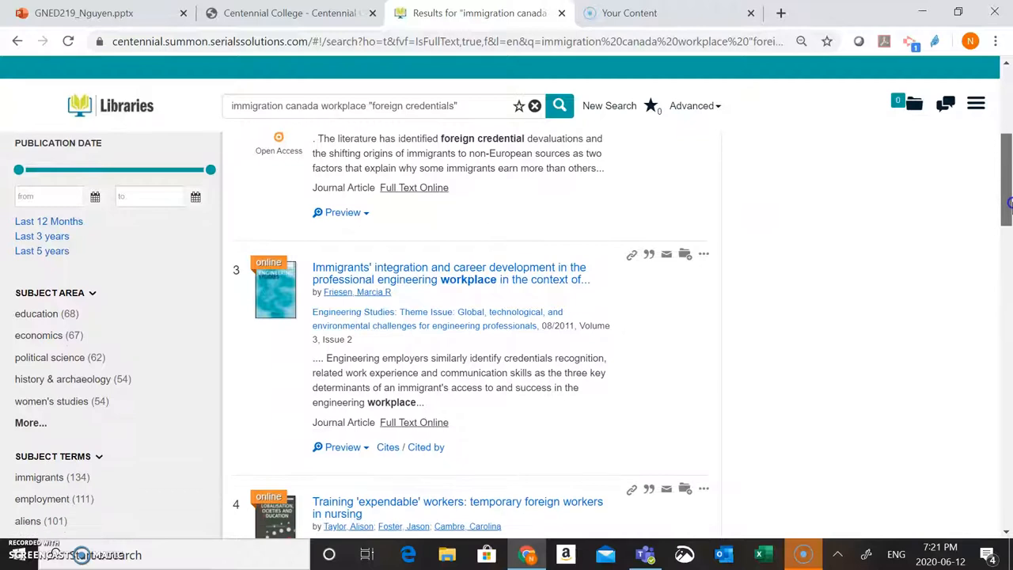
{"action": "scroll", "scroll_direction": "down", "scroll_amount": 3}
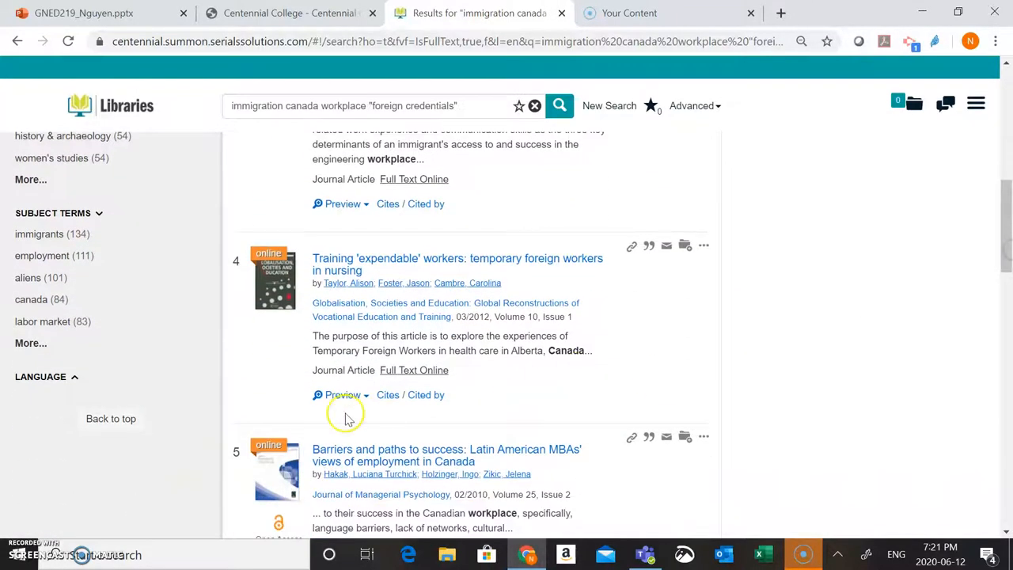
{"action": "left_click", "coordinate": [342, 395]}
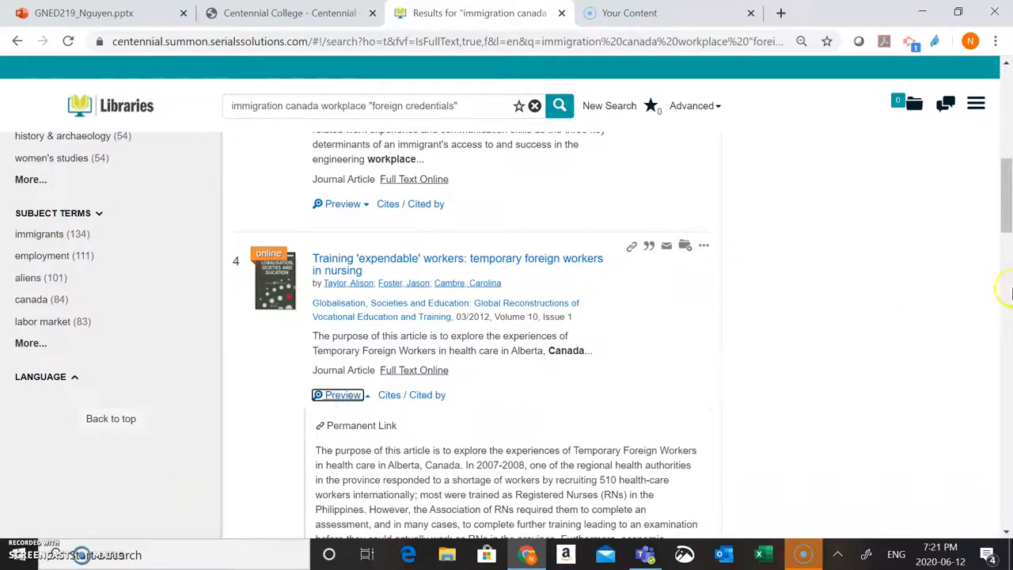
{"action": "scroll", "scroll_direction": "down", "scroll_amount": 3}
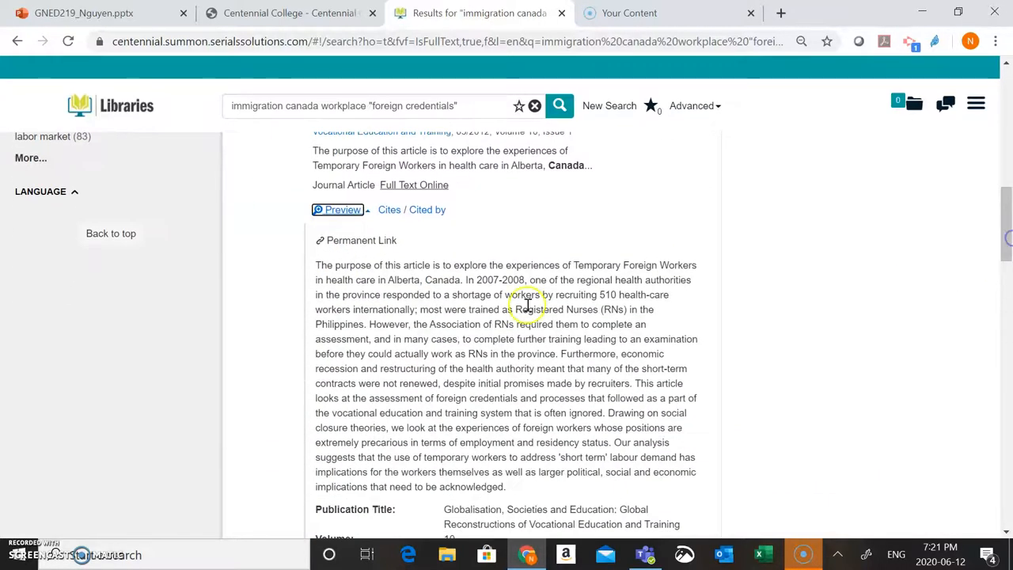
{"action": "mouse_move", "coordinate": [394, 307]}
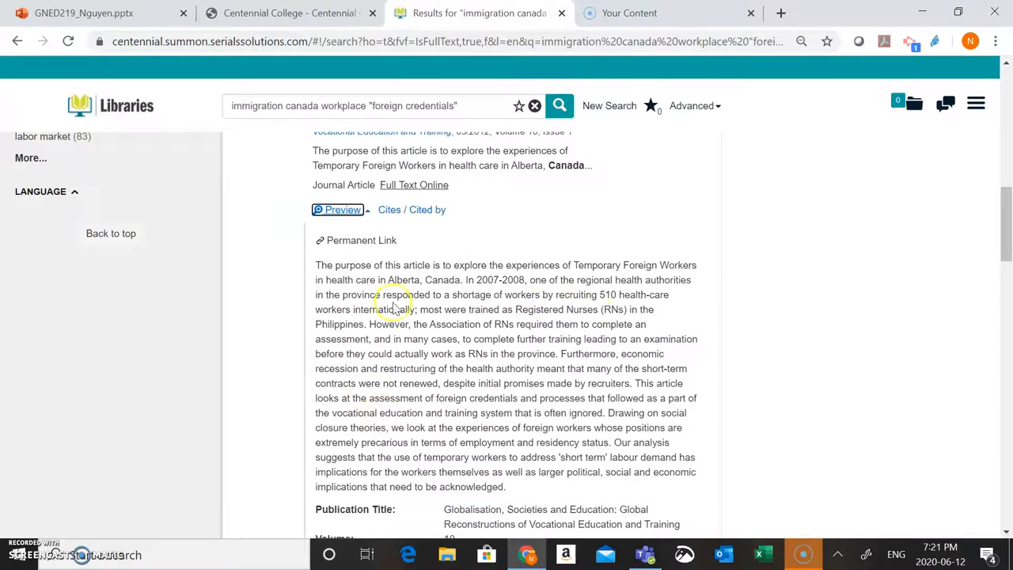
Preview the abstract of the Latin American MBAs article
{"action": "scroll", "scroll_direction": "down", "scroll_amount": 3}
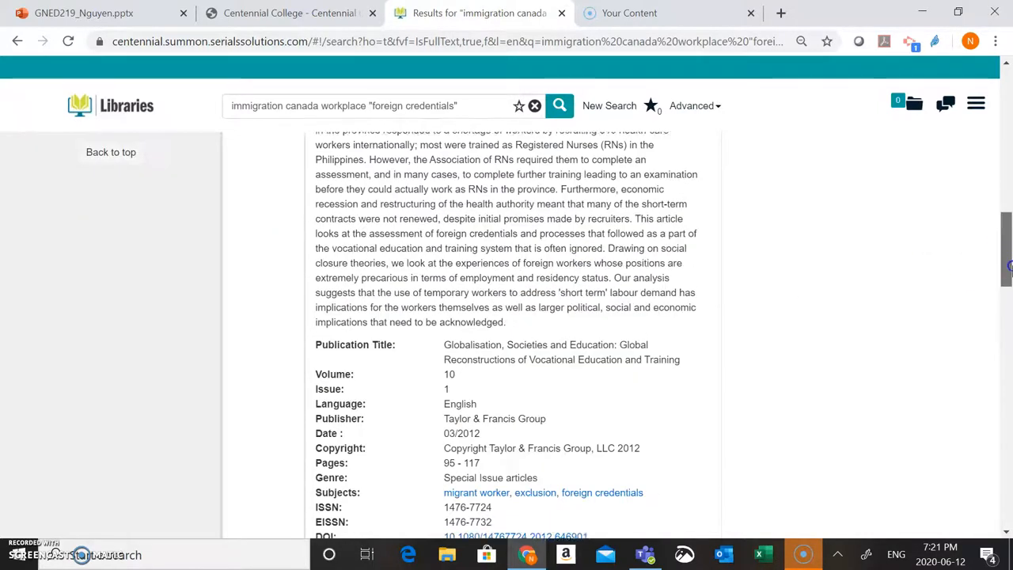
{"action": "scroll", "scroll_direction": "down", "scroll_amount": 3}
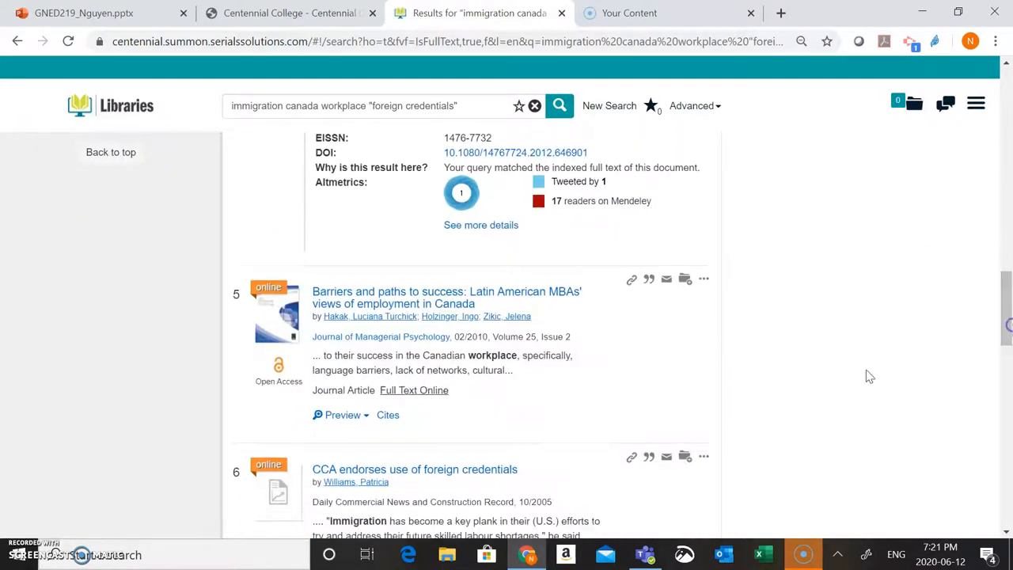
{"action": "left_click", "coordinate": [342, 414]}
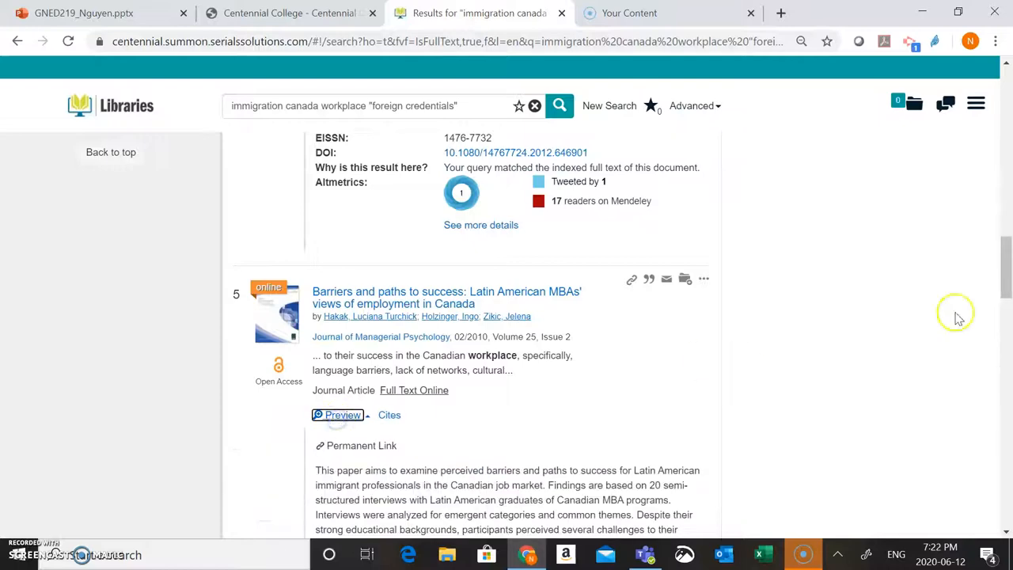
{"action": "scroll", "scroll_direction": "down", "scroll_amount": 3}
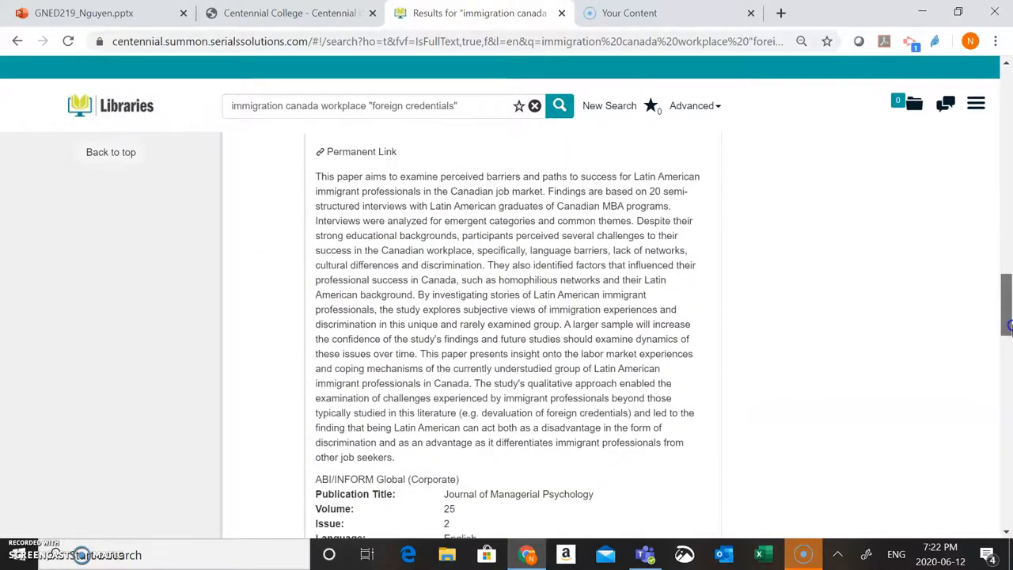
{"action": "scroll", "scroll_direction": "down", "scroll_amount": 3}
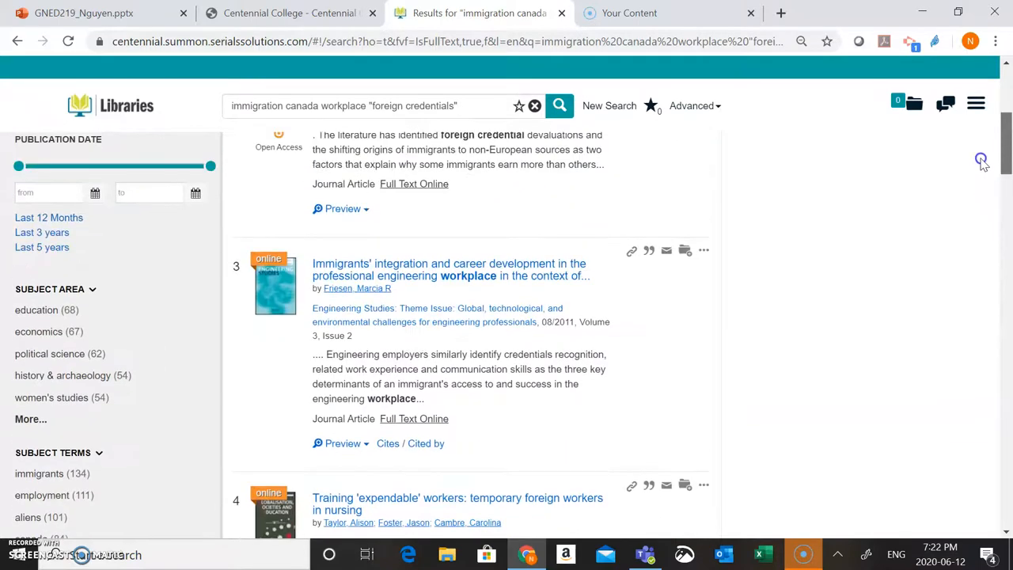
Preview the abstract and publication details of 'The Role of Foreign Credentials and Ethnic Ties' article
{"action": "scroll", "scroll_direction": "up", "scroll_amount": 3}
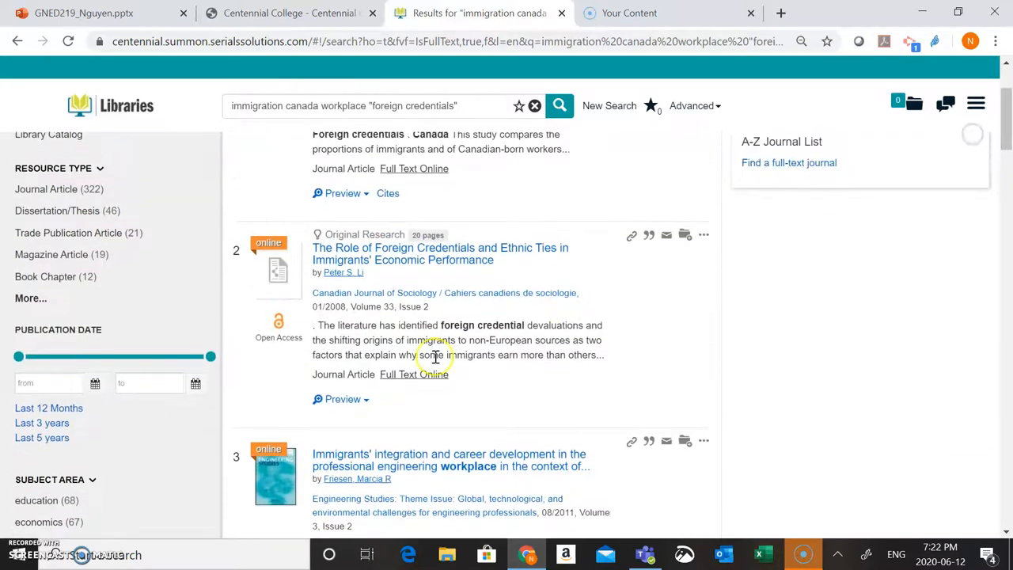
{"action": "left_click", "coordinate": [341, 399]}
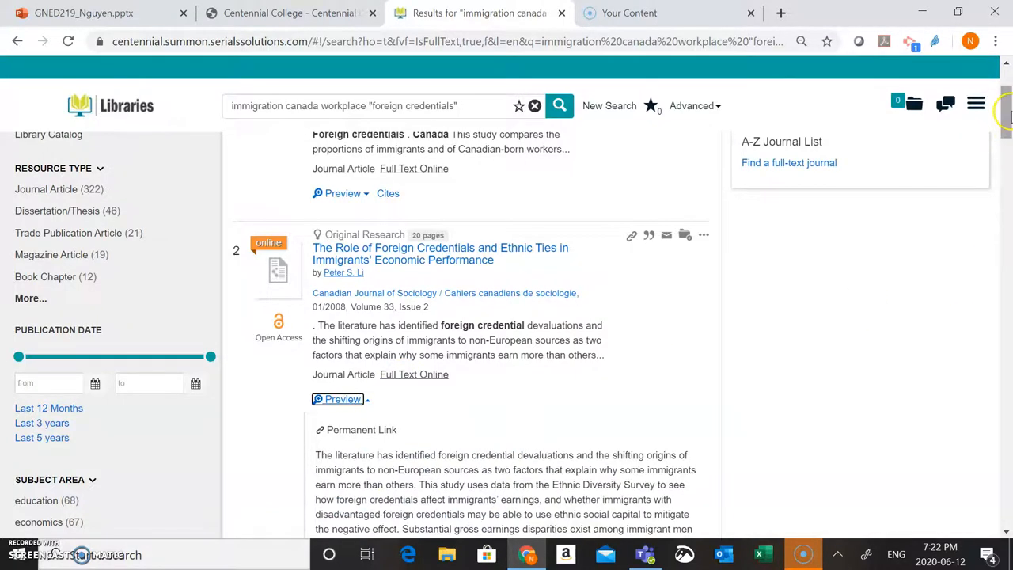
{"action": "scroll", "scroll_direction": "down", "scroll_amount": 3}
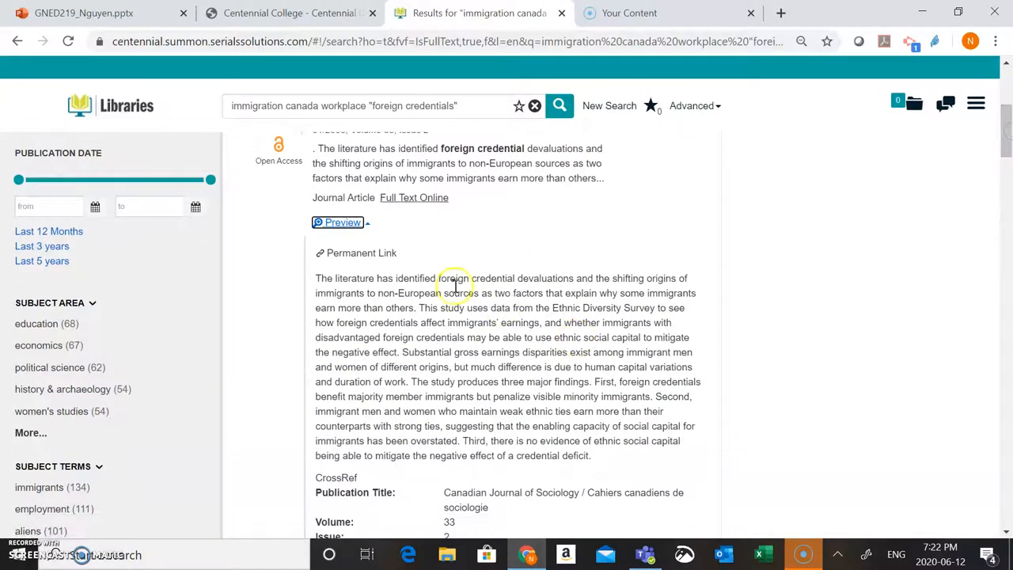
{"action": "mouse_move", "coordinate": [529, 380]}
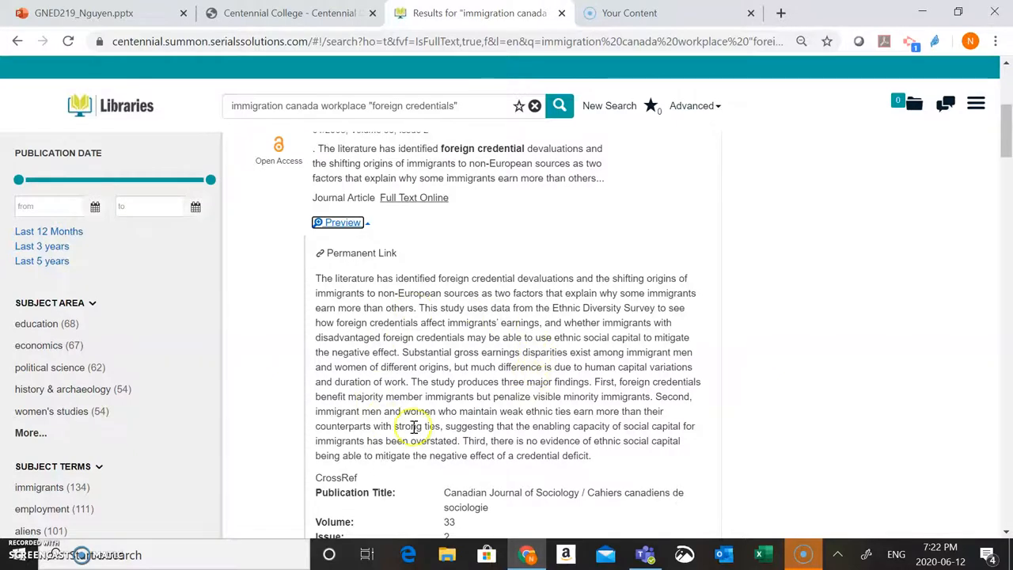
{"action": "mouse_move", "coordinate": [447, 404]}
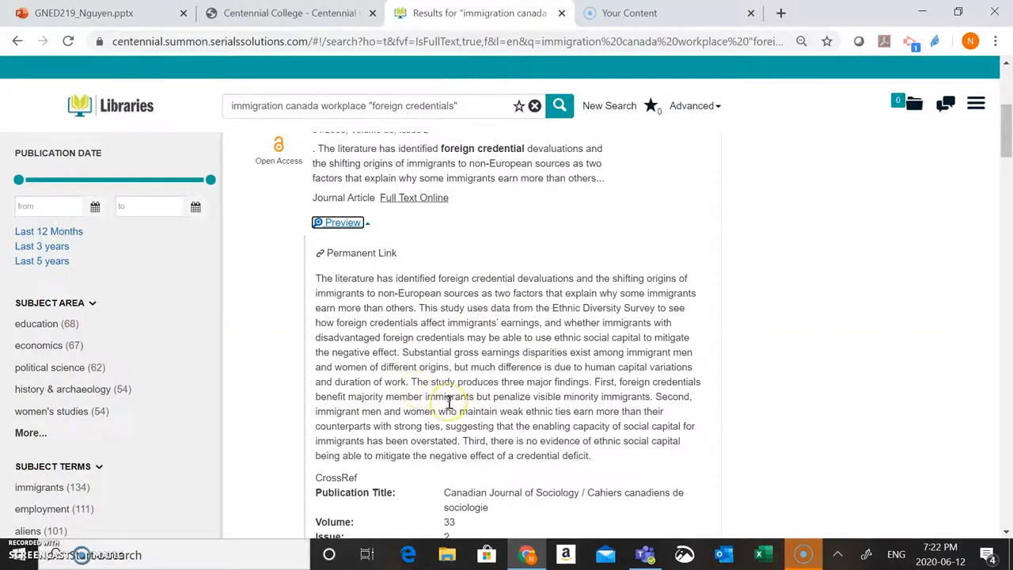
{"action": "scroll", "scroll_direction": "down", "scroll_amount": 3}
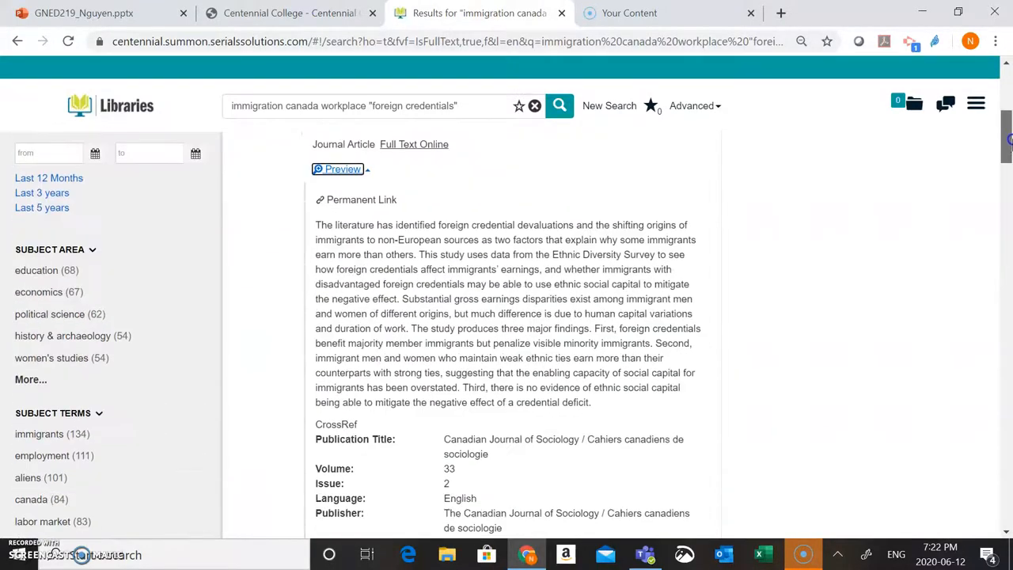
{"action": "scroll", "scroll_direction": "down", "scroll_amount": 3}
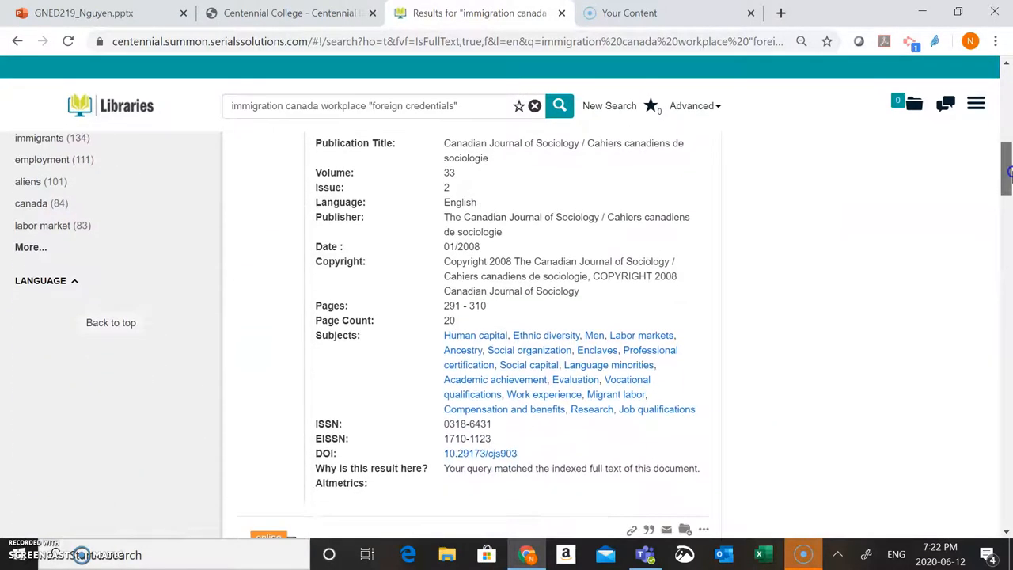
{"action": "scroll", "scroll_direction": "down", "scroll_amount": 3}
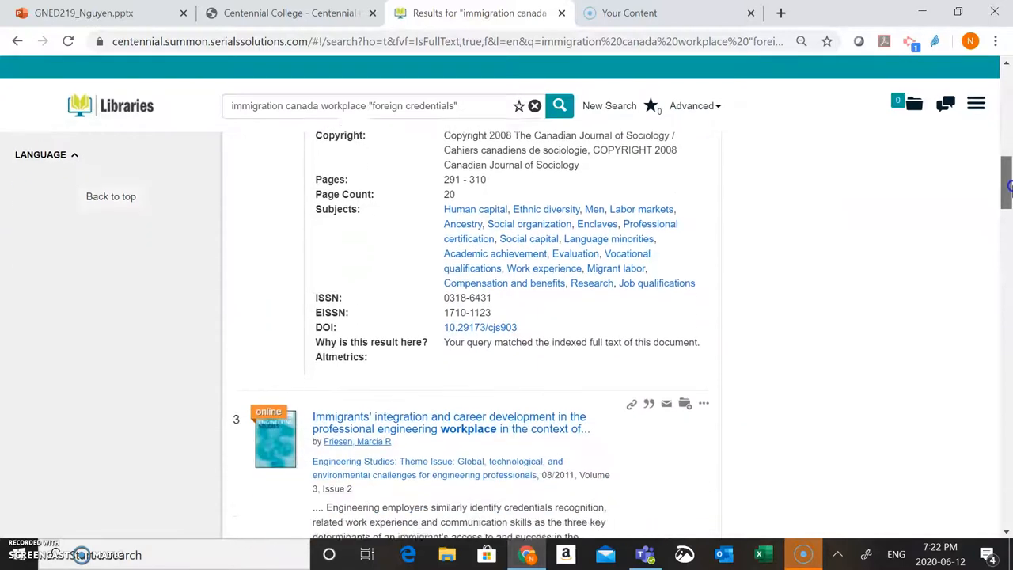
{"action": "scroll", "scroll_direction": "down", "scroll_amount": 3}
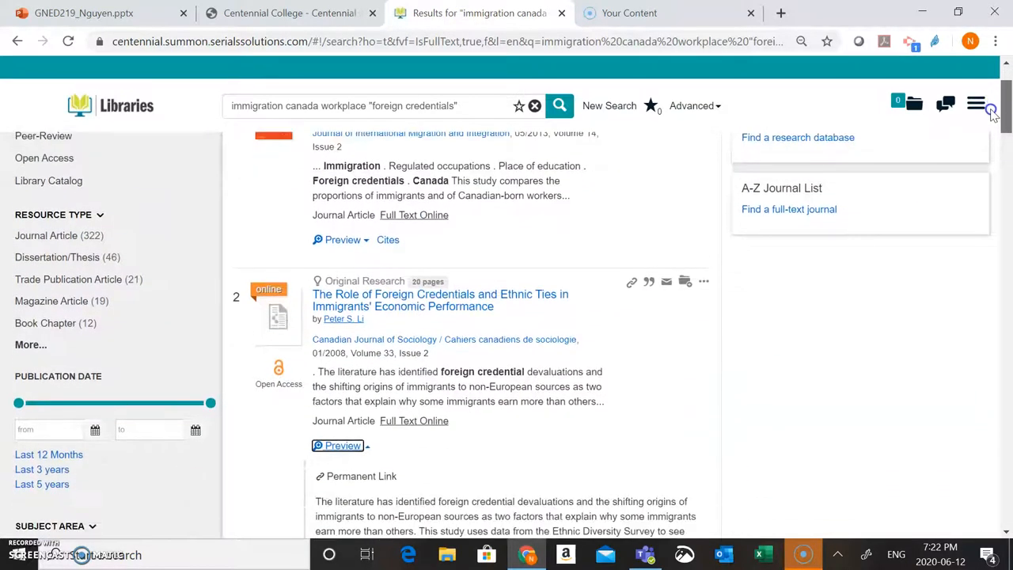
Limit the results to publications from the last 5 years, leaving 168 results
{"action": "scroll", "scroll_direction": "down", "scroll_amount": 3}
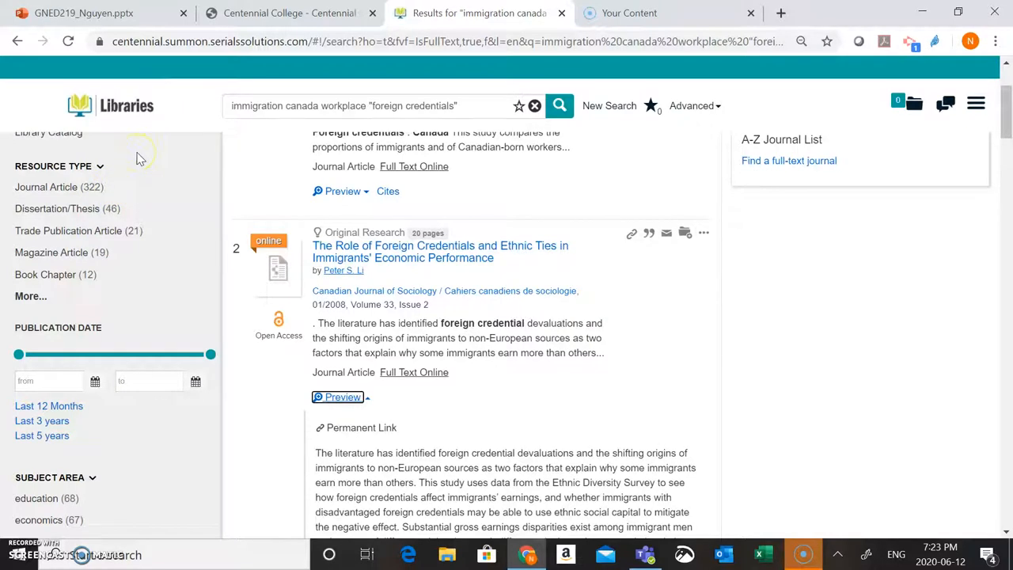
{"action": "mouse_move", "coordinate": [56, 459]}
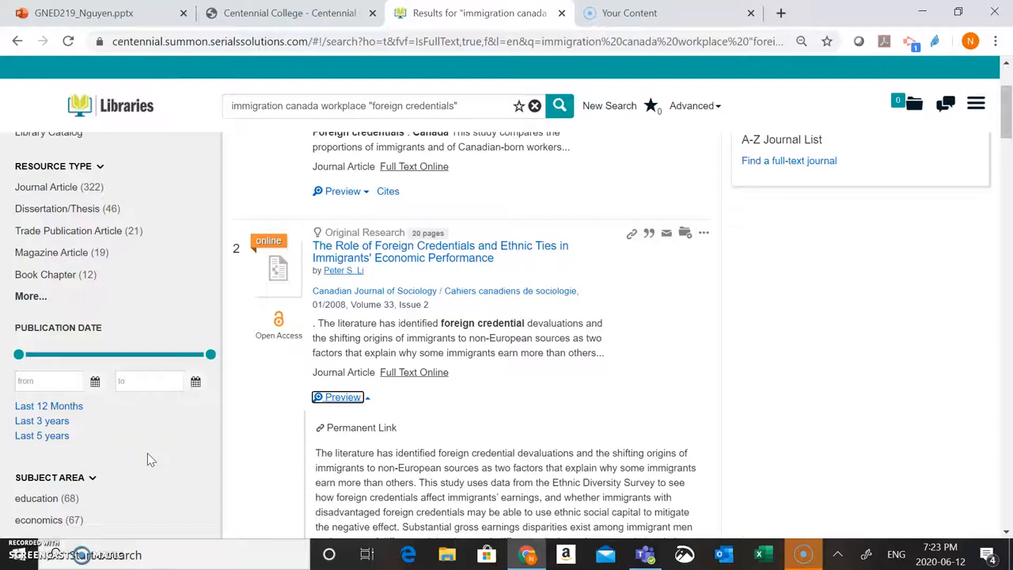
{"action": "mouse_move", "coordinate": [90, 453]}
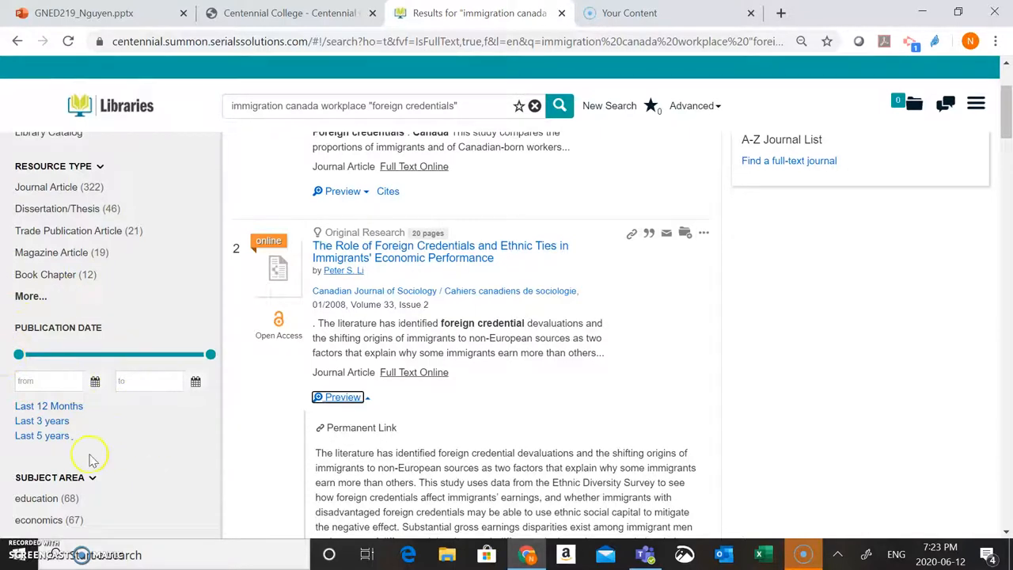
{"action": "left_click", "coordinate": [42, 436]}
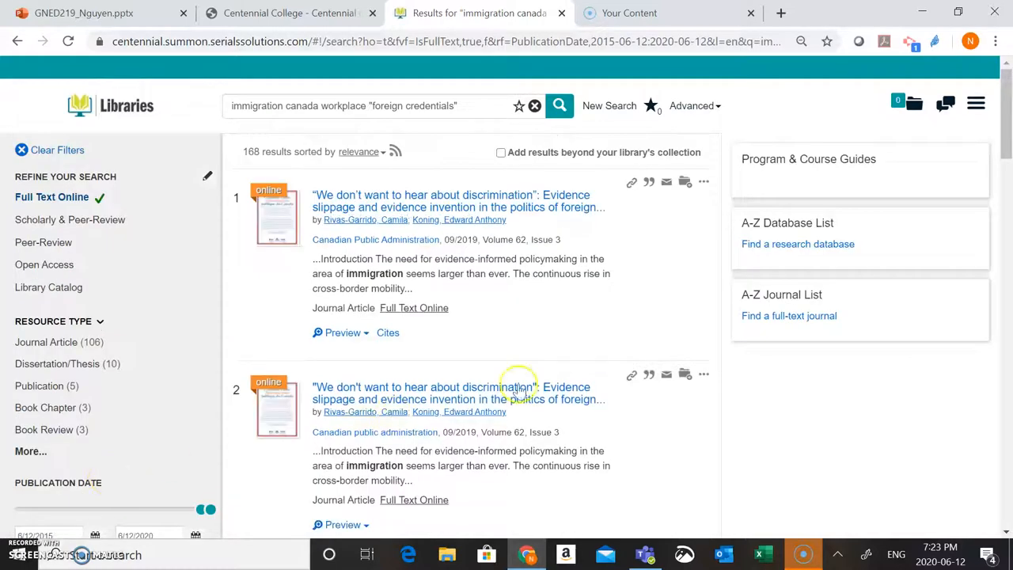
{"action": "scroll", "scroll_direction": "down", "scroll_amount": 3}
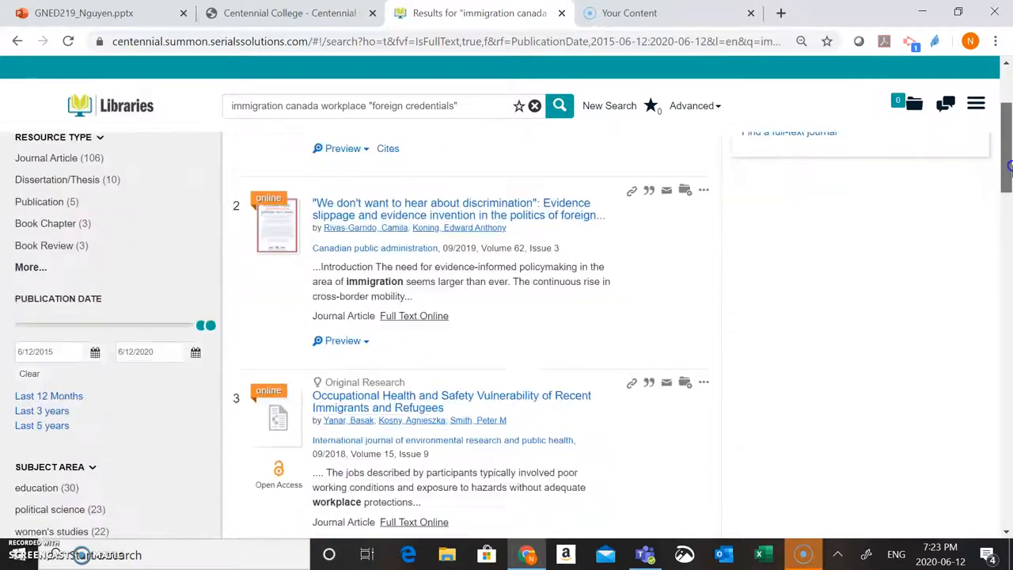
{"action": "scroll", "scroll_direction": "down", "scroll_amount": 3}
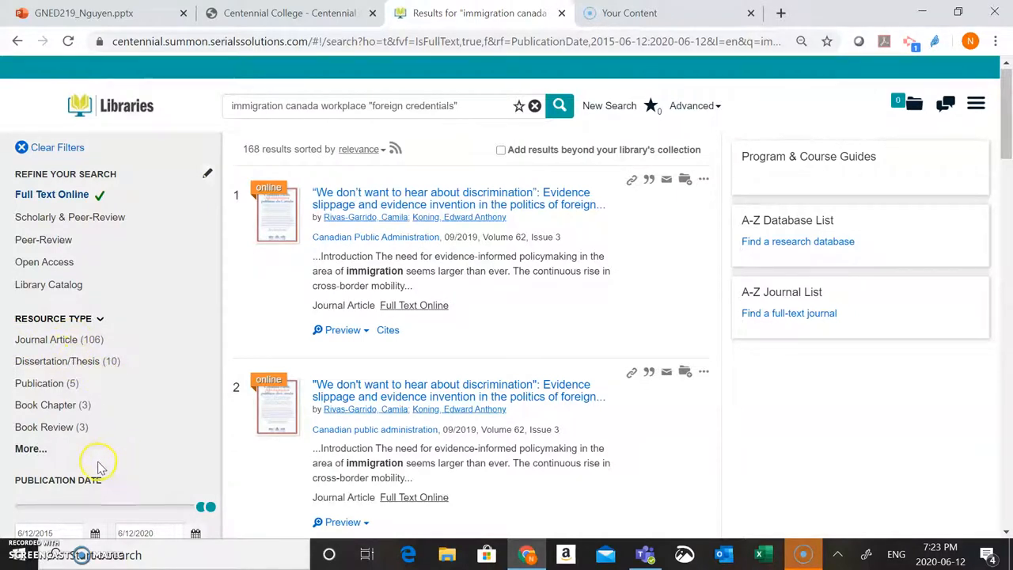
Limit the results to scholarly, peer-reviewed journal articles, leaving 39 results
{"action": "left_click", "coordinate": [31, 448]}
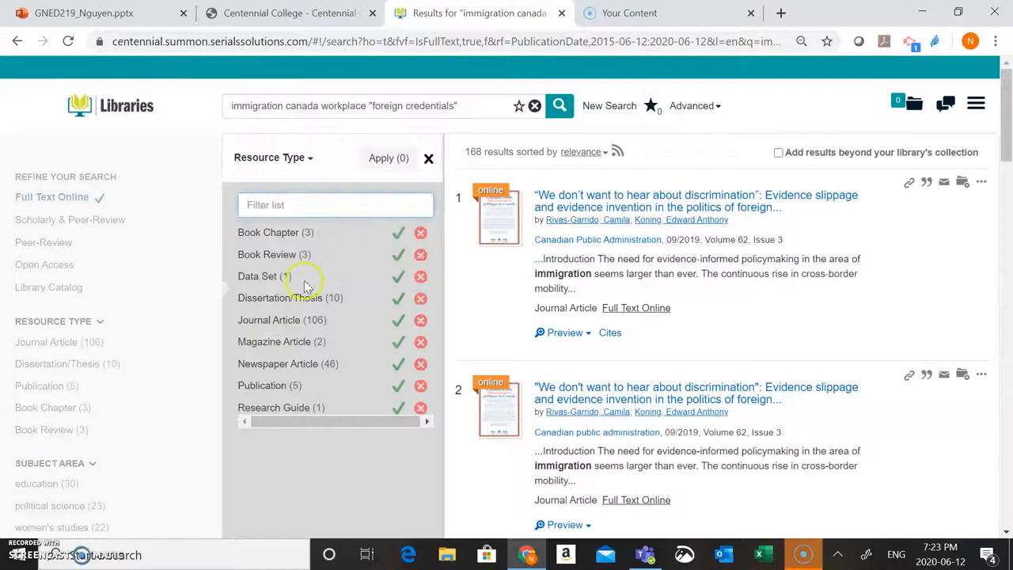
{"action": "mouse_move", "coordinate": [324, 275]}
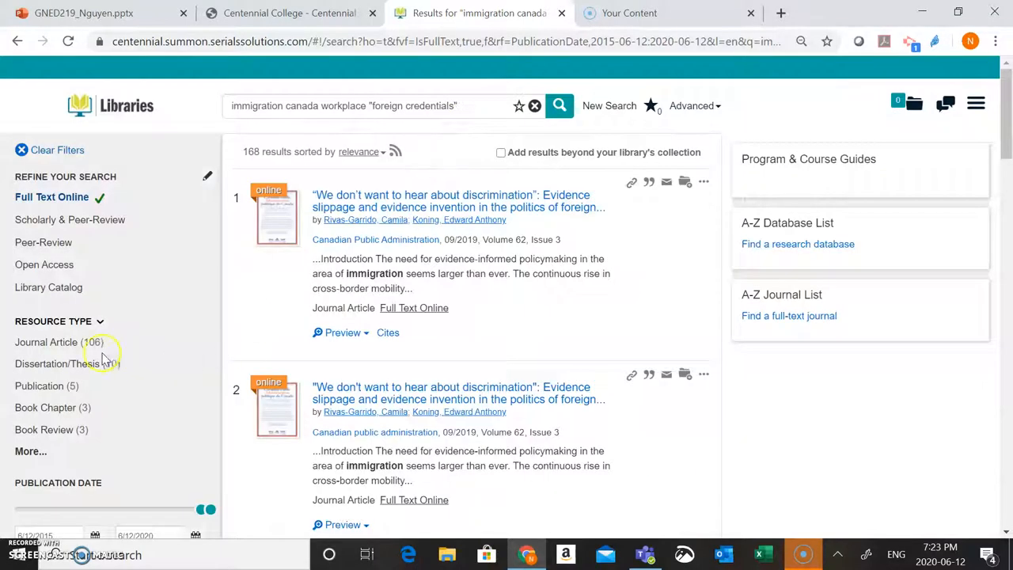
{"action": "left_click", "coordinate": [46, 342]}
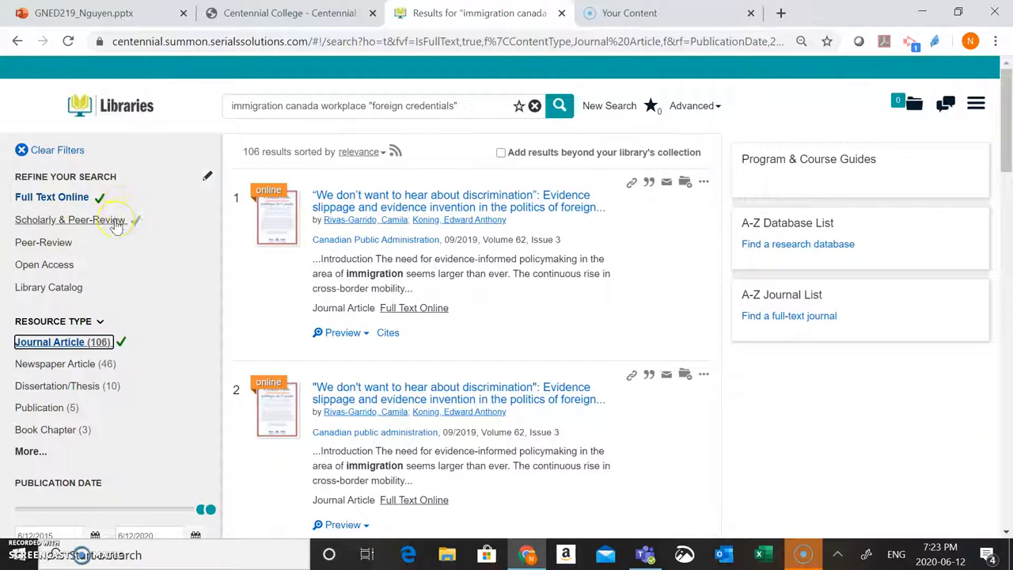
{"action": "left_click", "coordinate": [70, 219]}
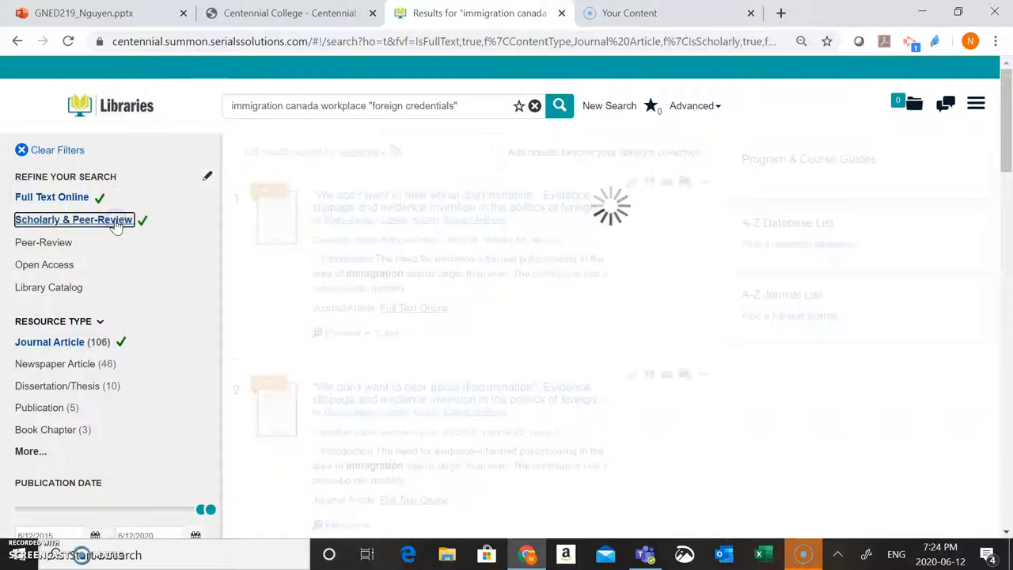
{"action": "left_click", "coordinate": [73, 219]}
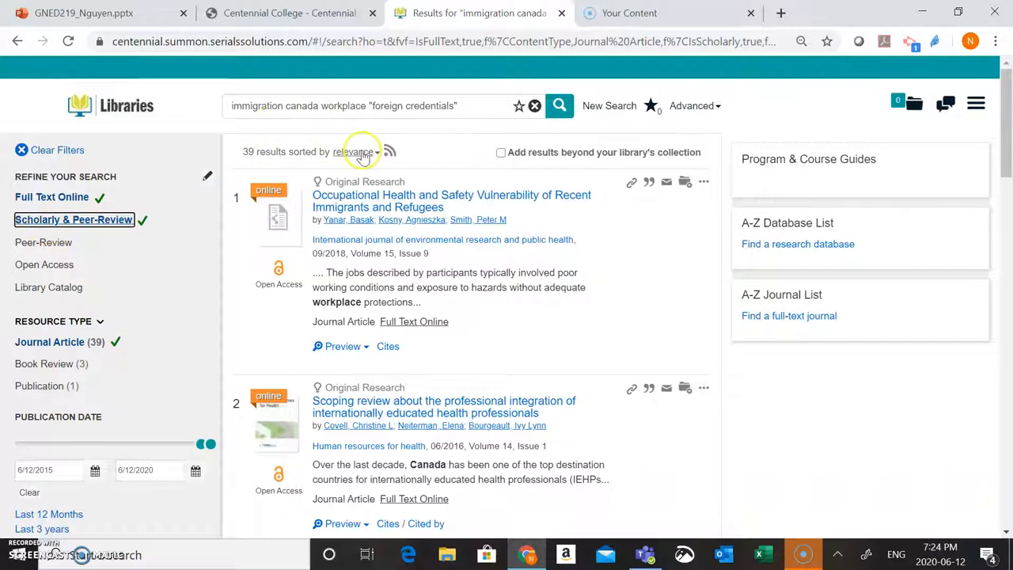
{"action": "mouse_move", "coordinate": [740, 294]}
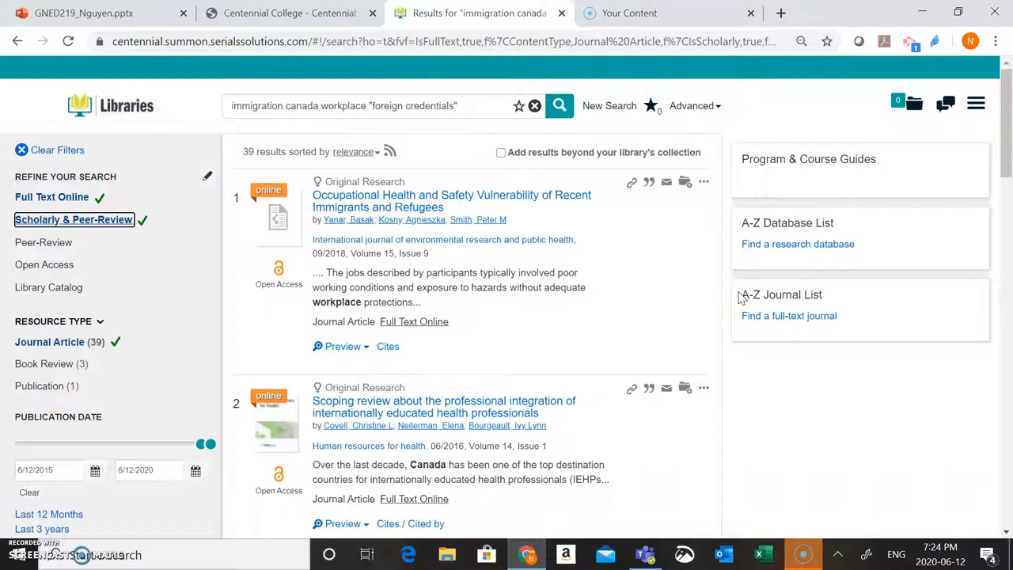
{"action": "mouse_move", "coordinate": [911, 317]}
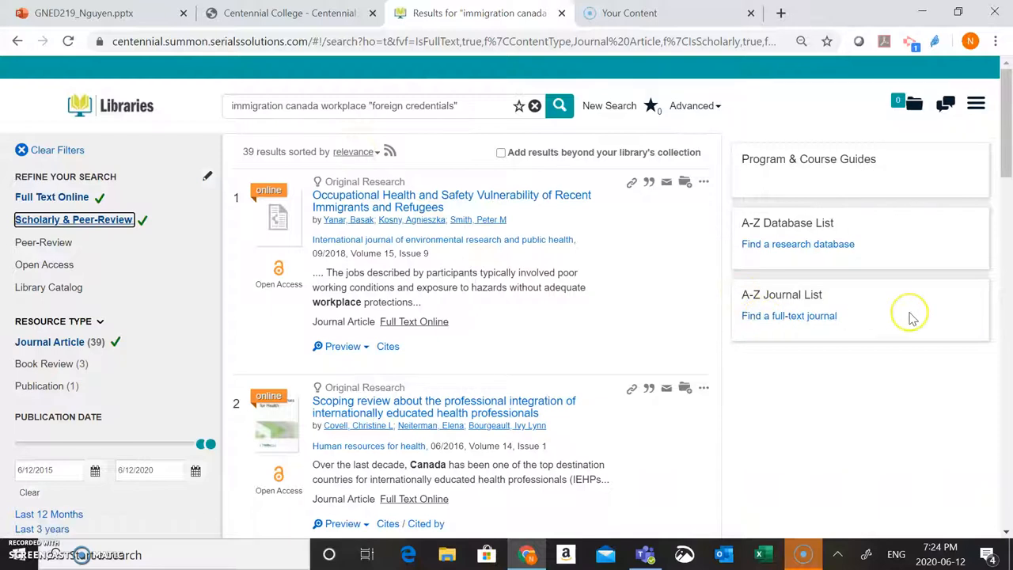
{"action": "mouse_move", "coordinate": [703, 196]}
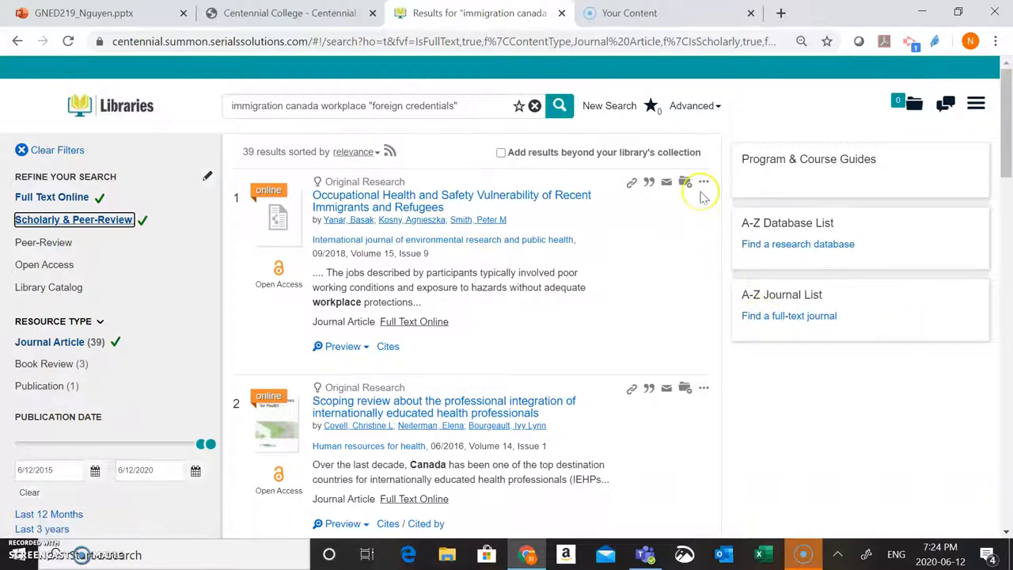
{"action": "mouse_move", "coordinate": [724, 180]}
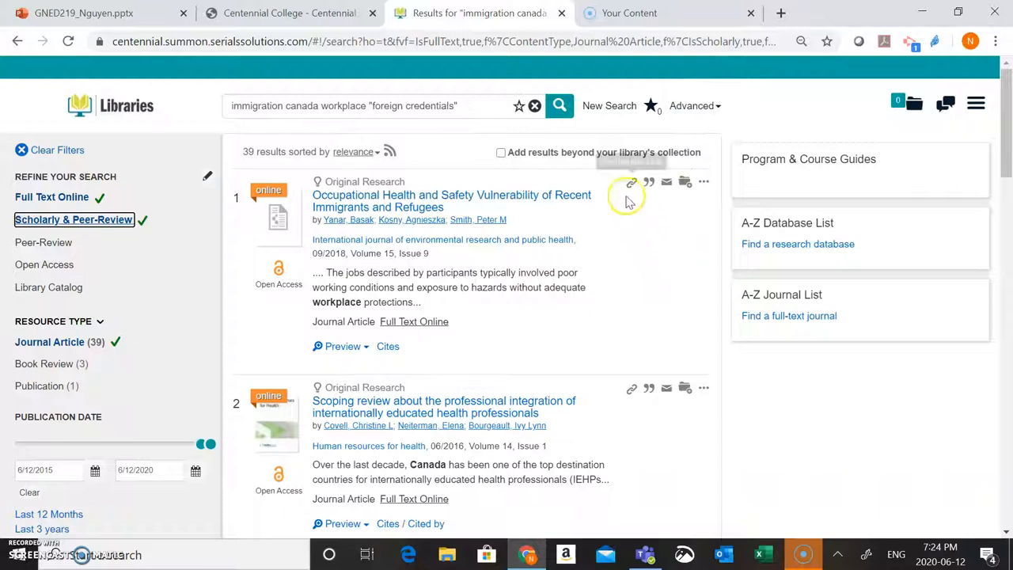
{"action": "mouse_move", "coordinate": [631, 182]}
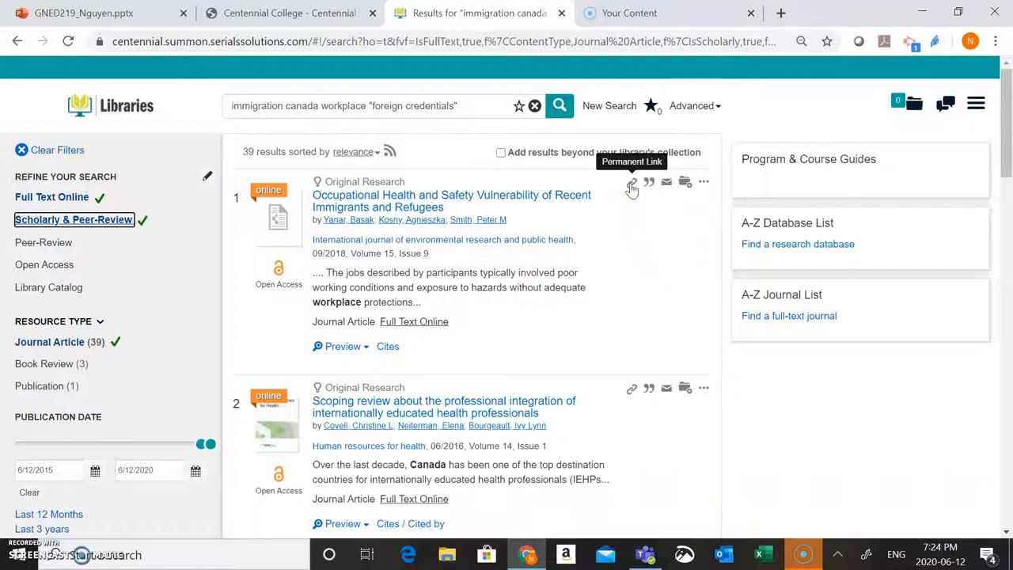
{"action": "mouse_move", "coordinate": [666, 182]}
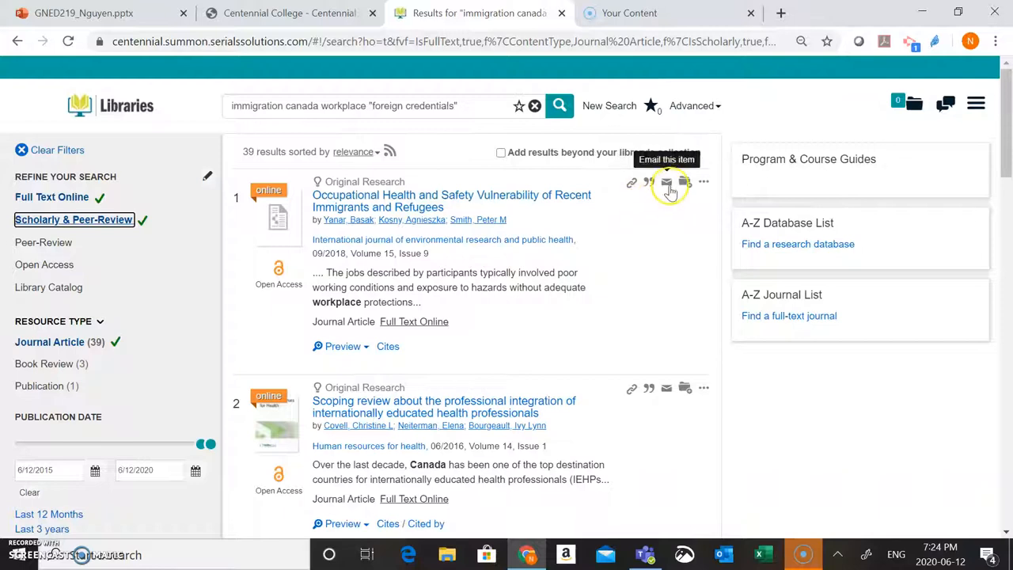
{"action": "left_click", "coordinate": [667, 183]}
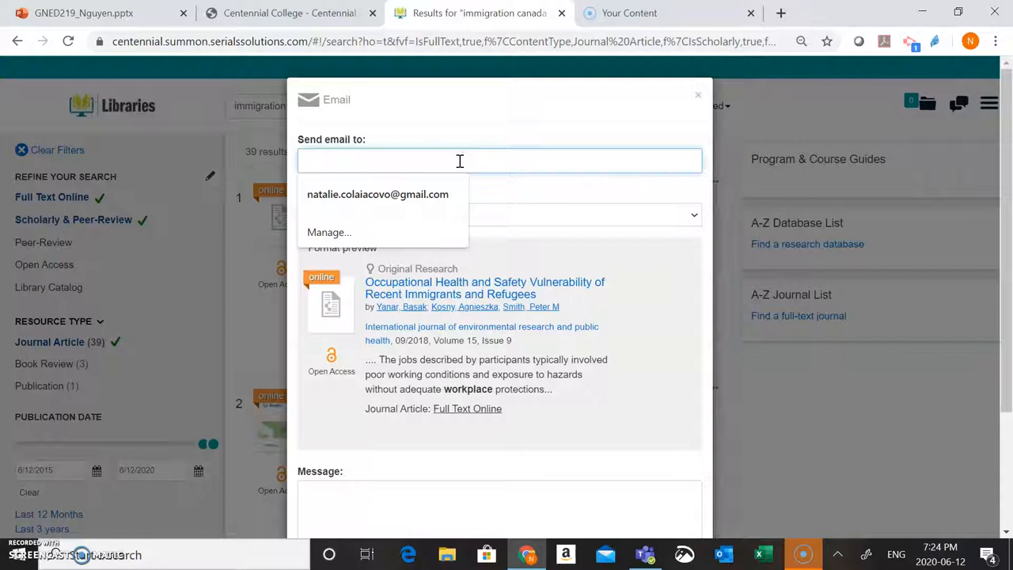
{"action": "mouse_move", "coordinate": [665, 134]}
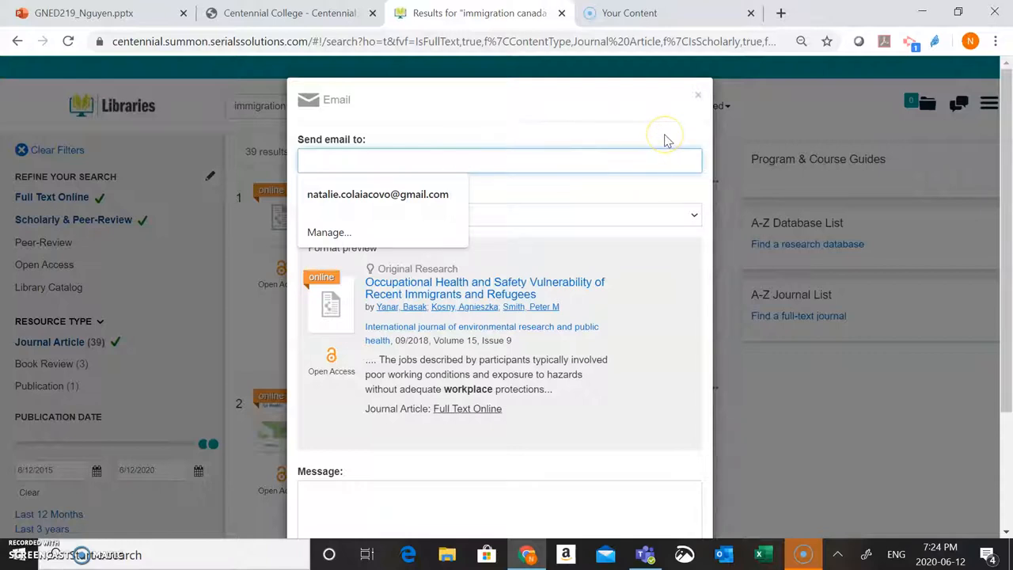
{"action": "left_click", "coordinate": [698, 94]}
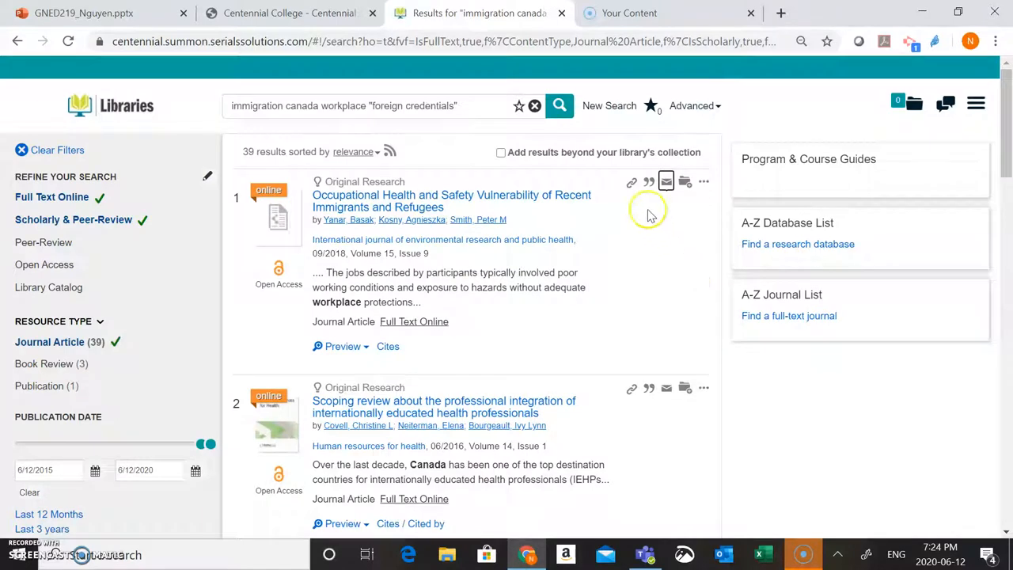
Generate an APA citation for the 'Occupational Health and Safety Vulnerability' article
{"action": "left_click", "coordinate": [648, 181]}
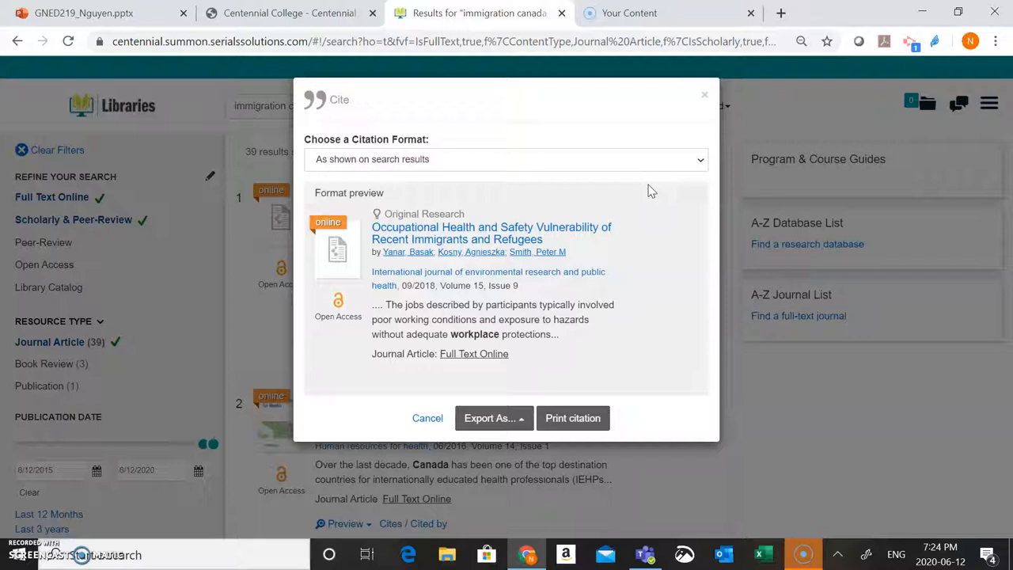
{"action": "mouse_move", "coordinate": [648, 188]}
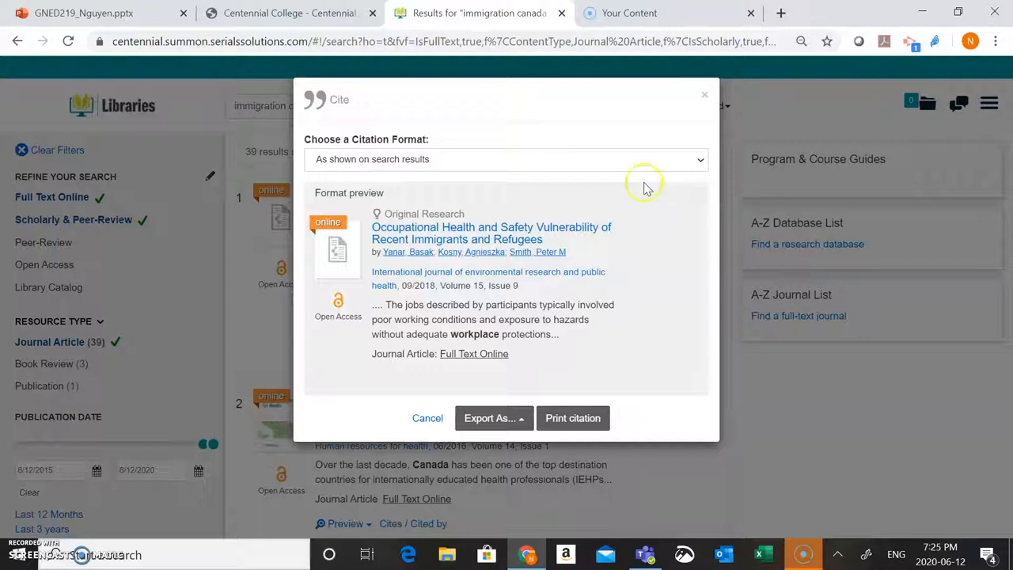
{"action": "left_click", "coordinate": [506, 159]}
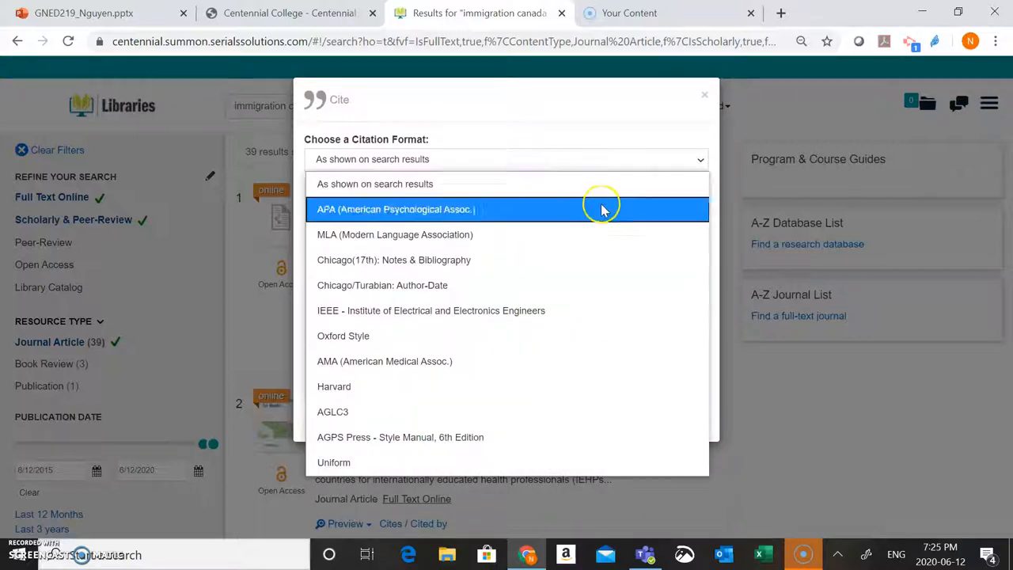
{"action": "left_click", "coordinate": [394, 209]}
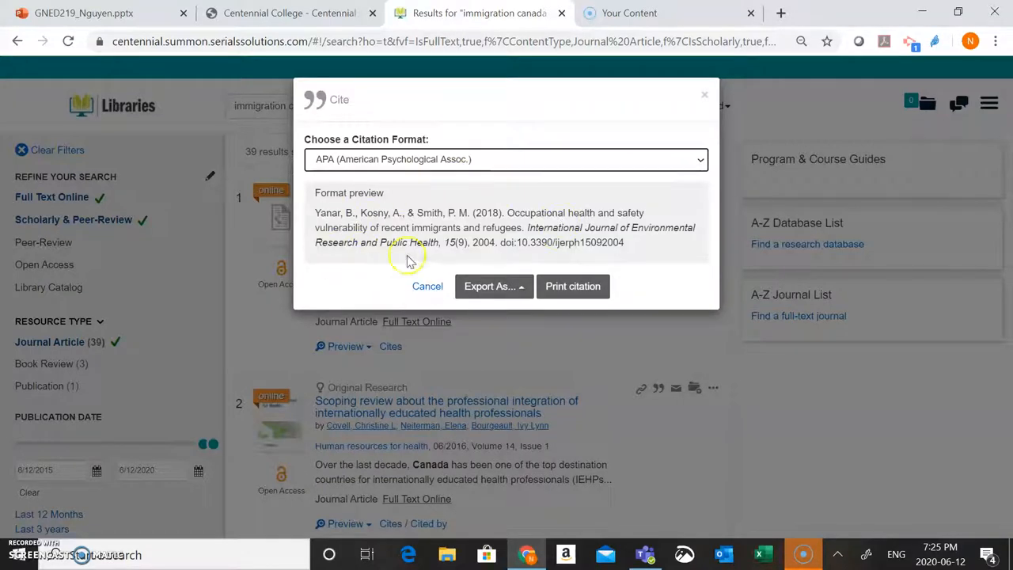
{"action": "mouse_move", "coordinate": [467, 212]}
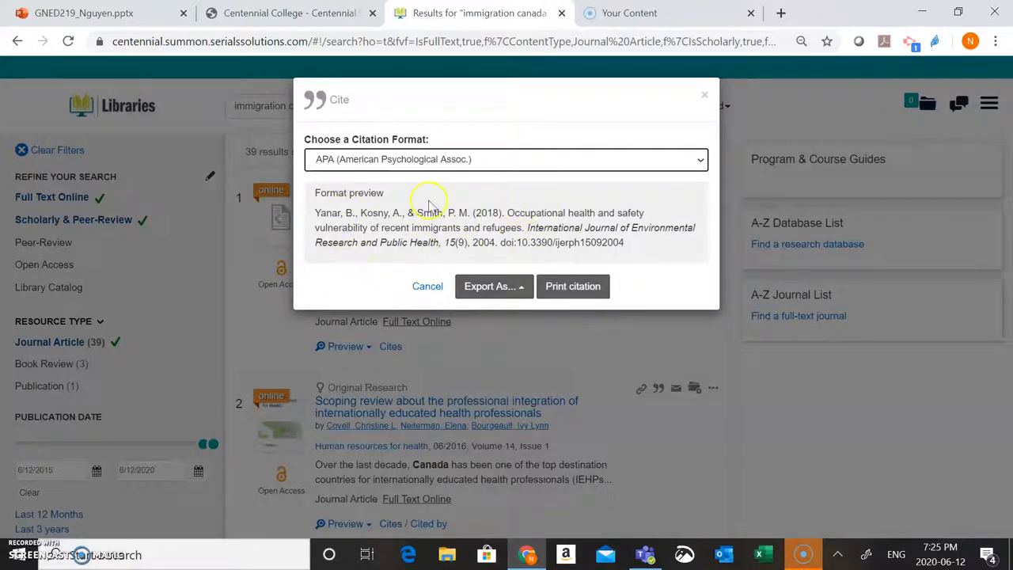
{"action": "mouse_move", "coordinate": [399, 225]}
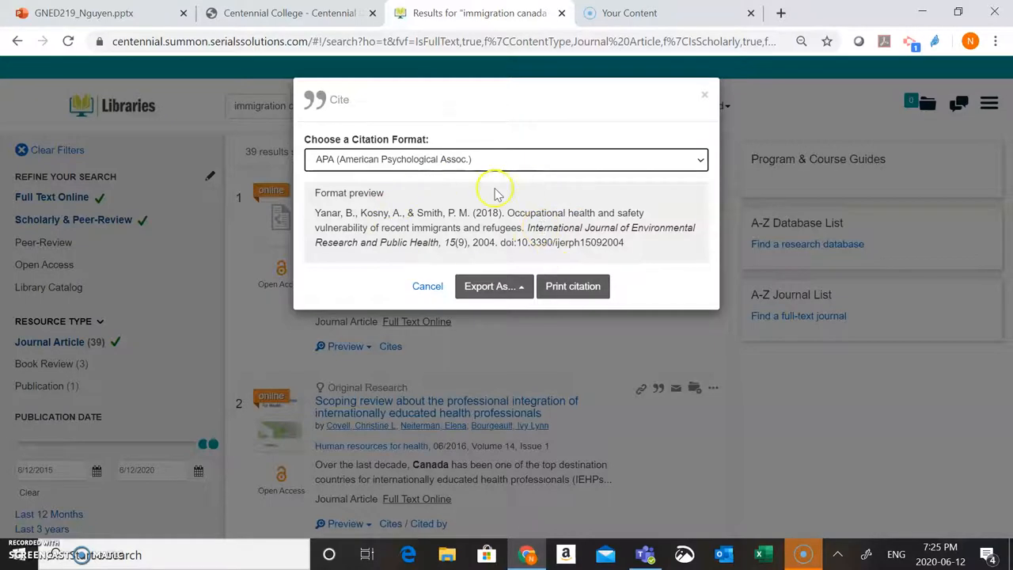
{"action": "mouse_move", "coordinate": [574, 202]}
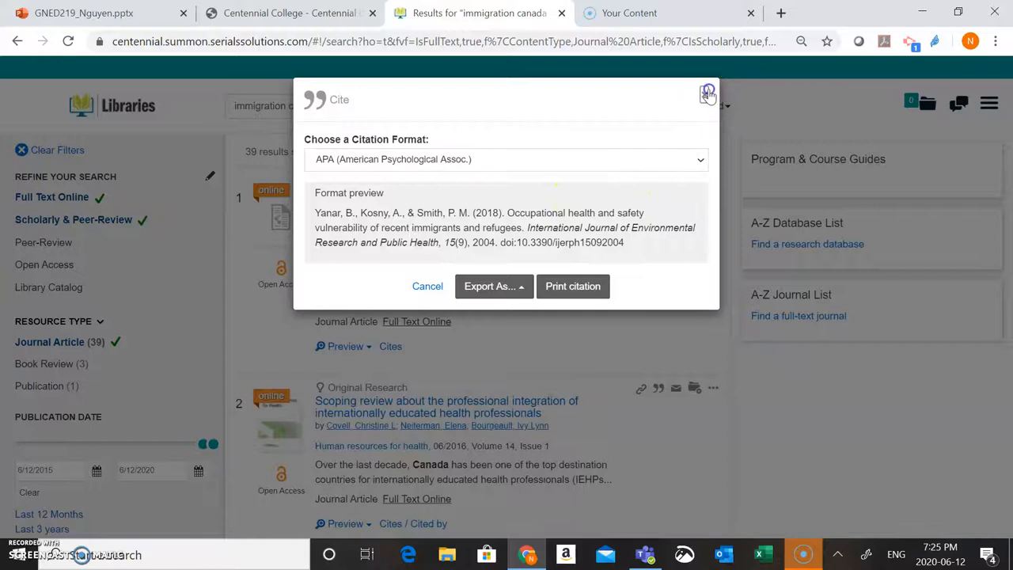
Close the citation window and return to the PowerPoint presentation
{"action": "left_click", "coordinate": [708, 93]}
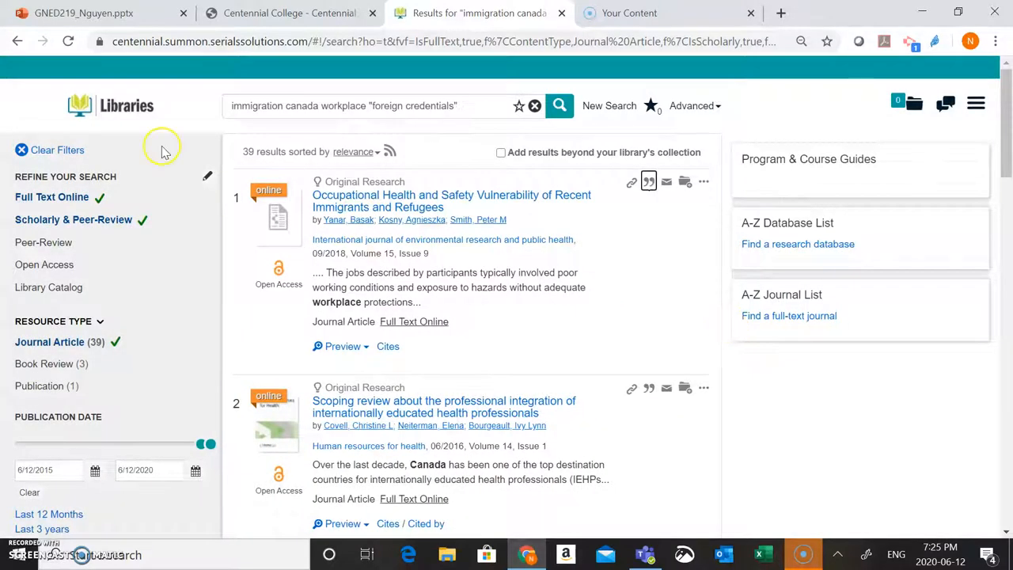
{"action": "left_click", "coordinate": [83, 13]}
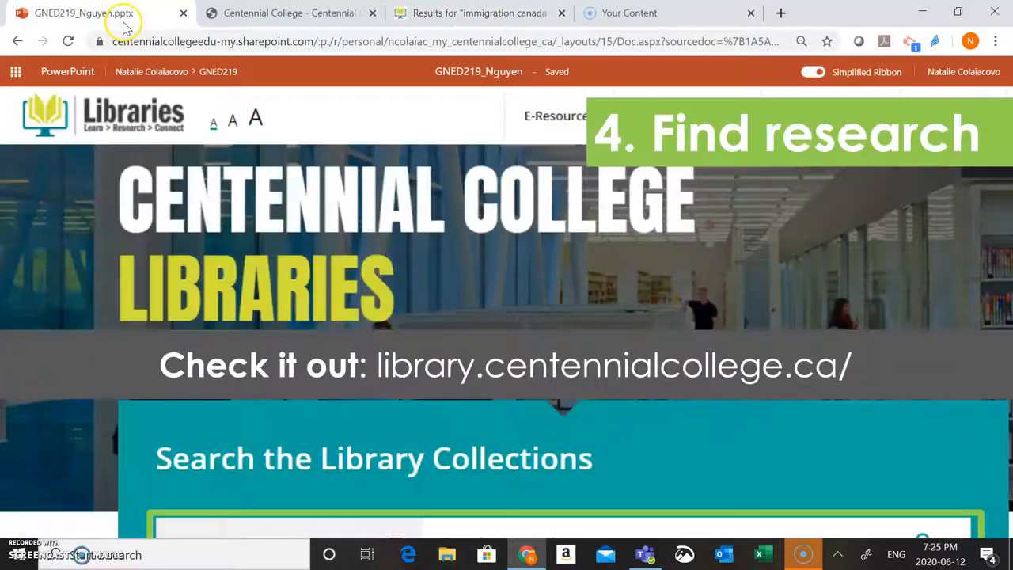